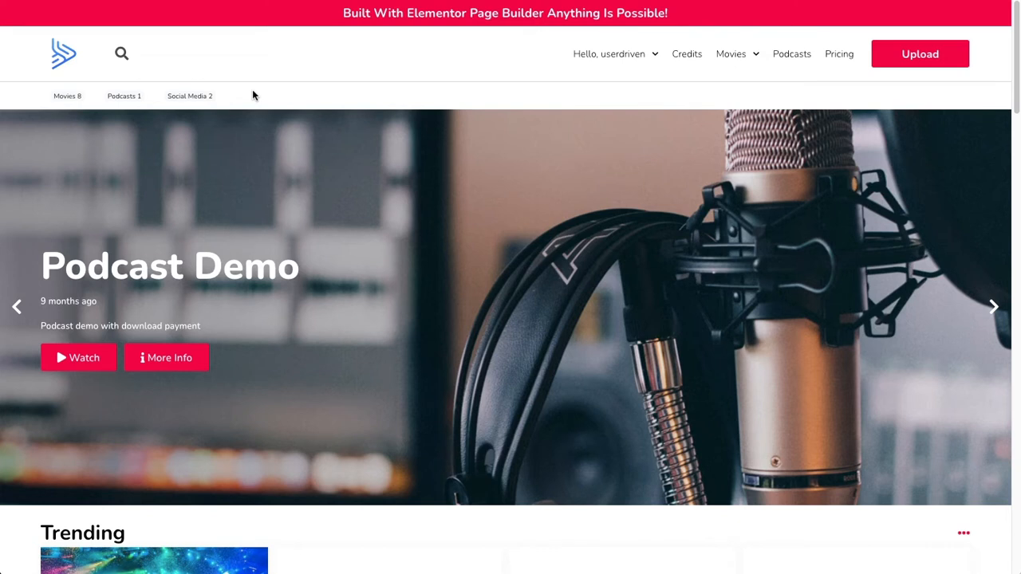
mouse_move(246, 89)
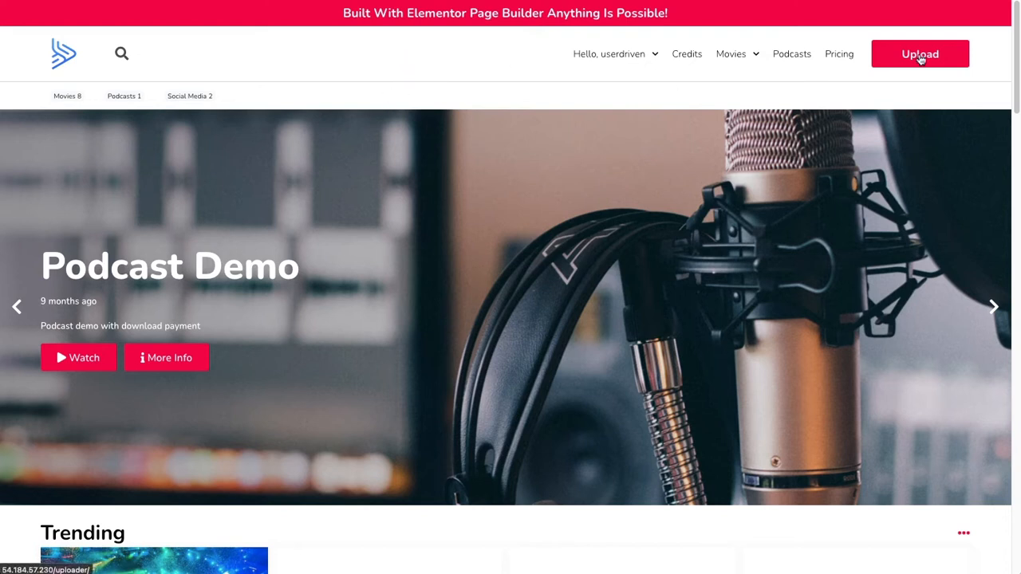
Step: Go from the home page to the Uploader page showing the empty upload form and uploader info
left_click(919, 54)
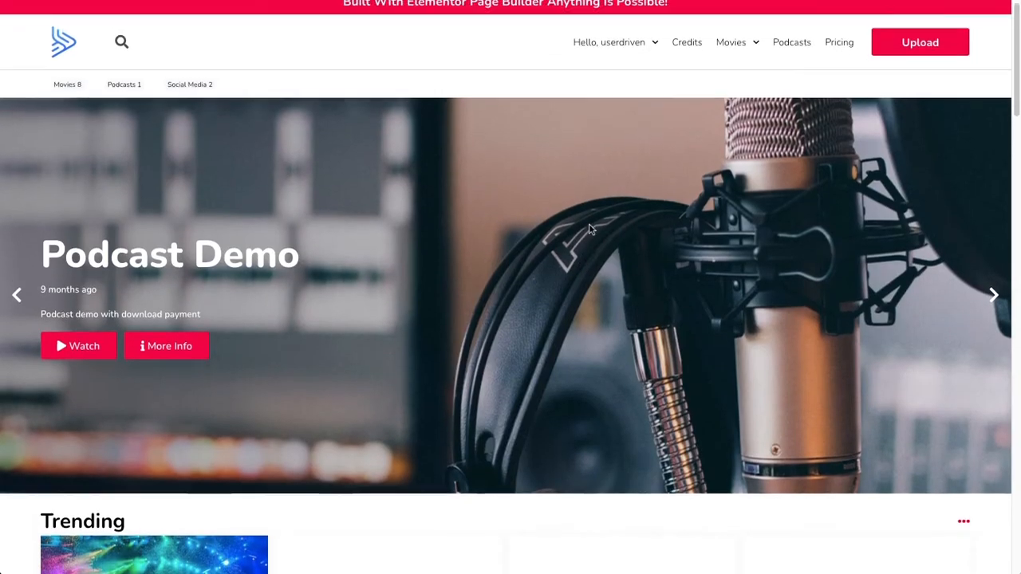
left_click(919, 41)
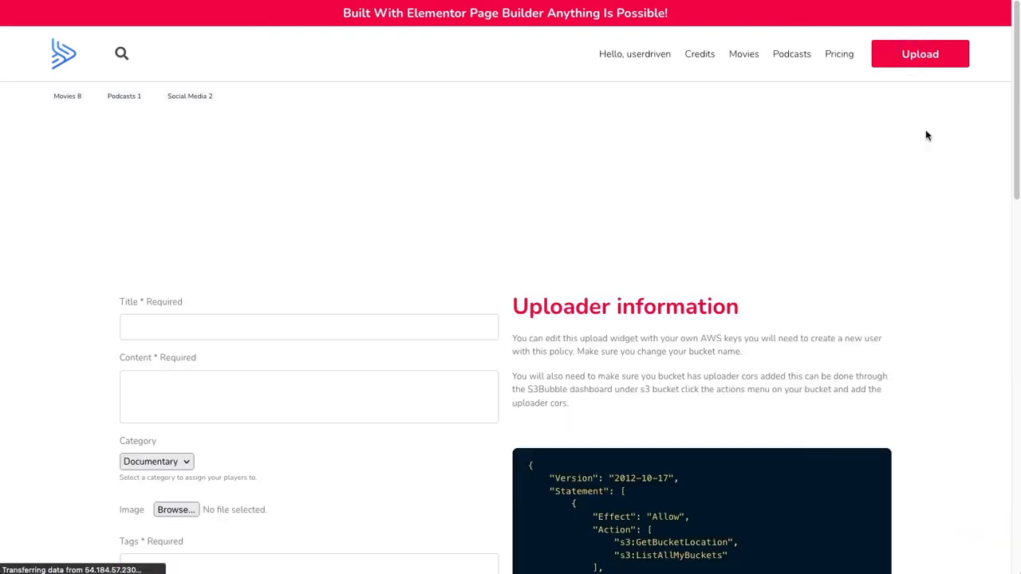
scroll("down", 3)
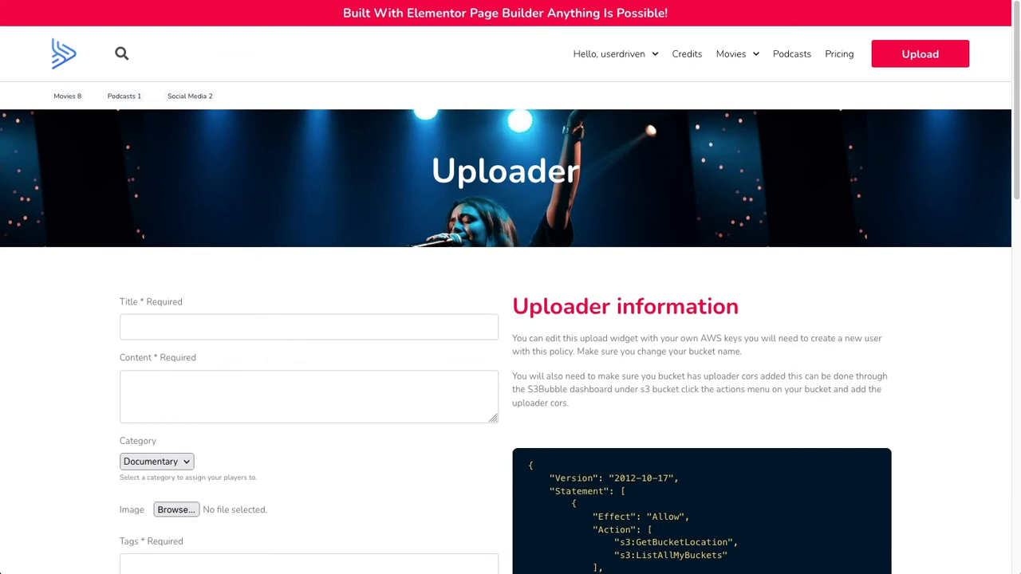
mouse_move(125, 327)
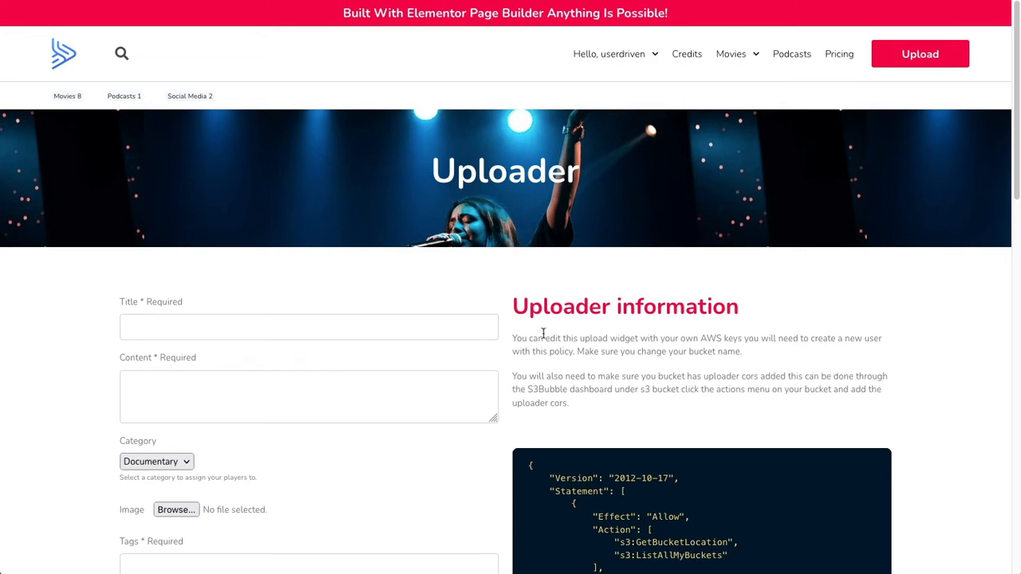
mouse_move(557, 348)
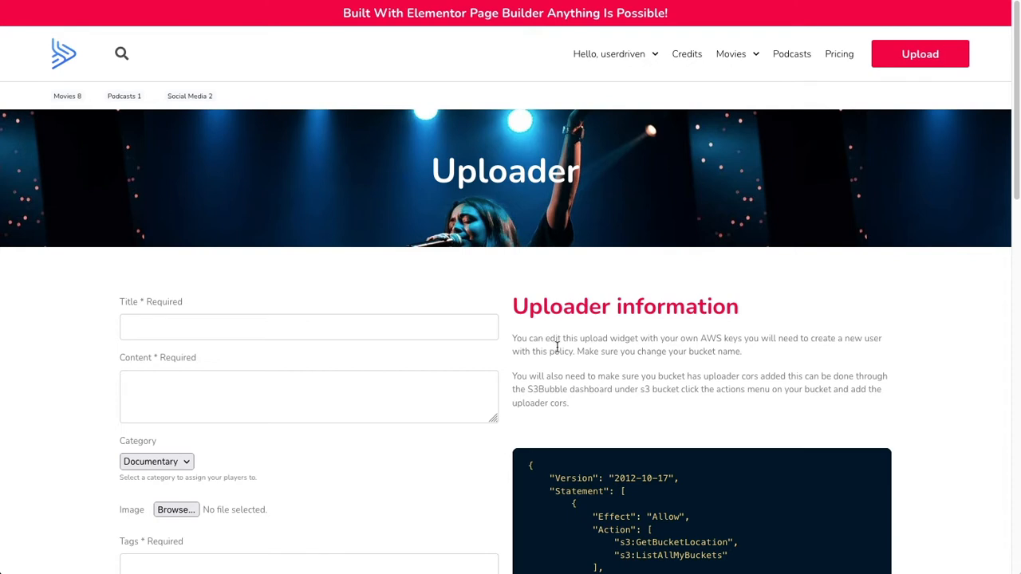
mouse_move(557, 348)
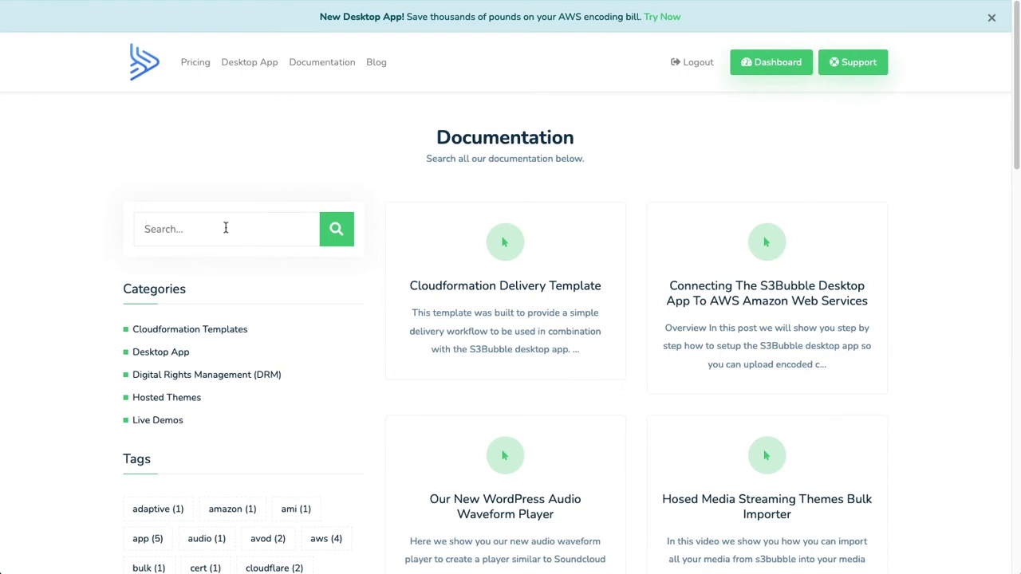
mouse_move(651, 249)
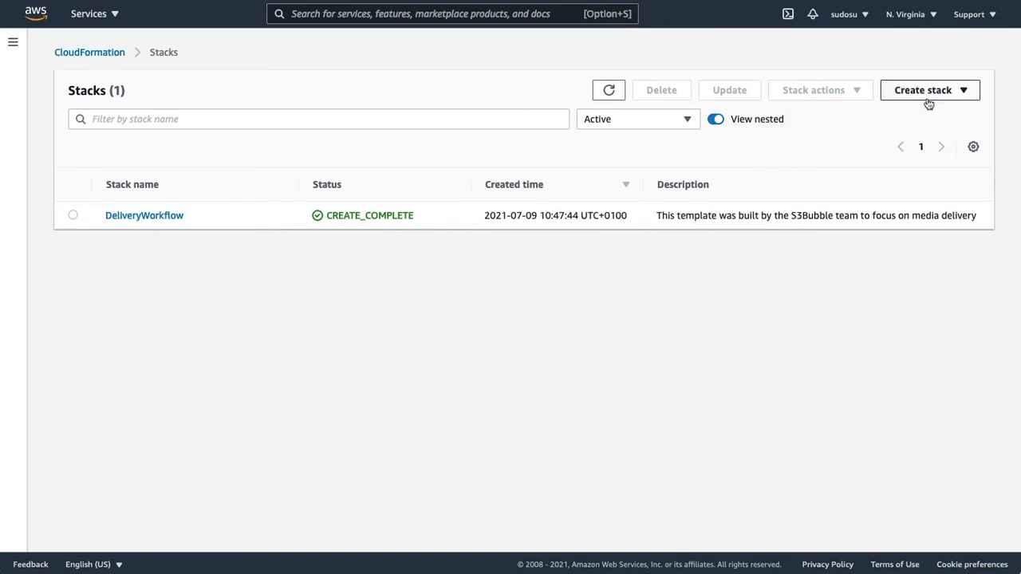
Step: Create a stack with new resources from uploaded template.json and name it WebsiteUserDriven
left_click(928, 89)
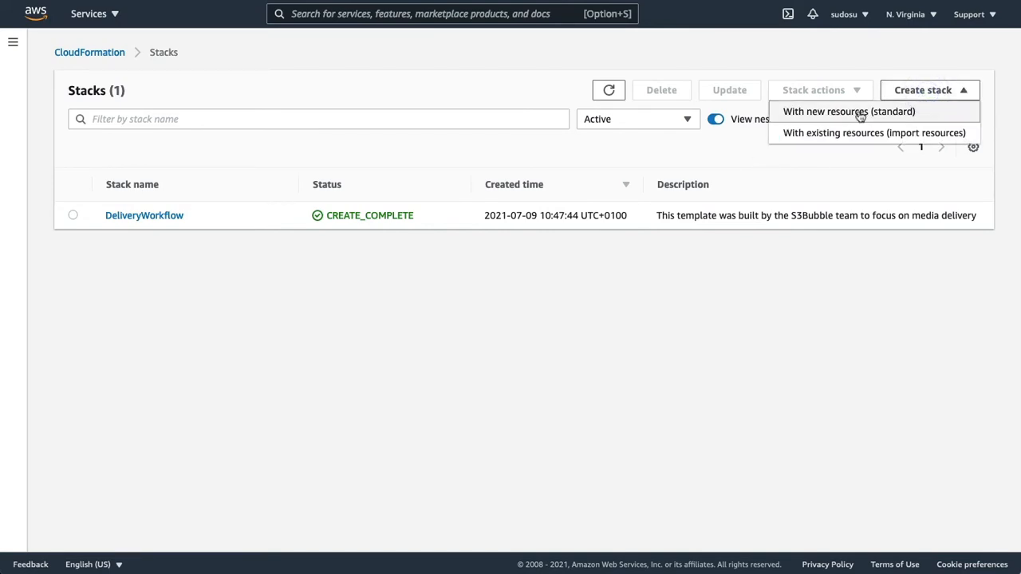
left_click(849, 112)
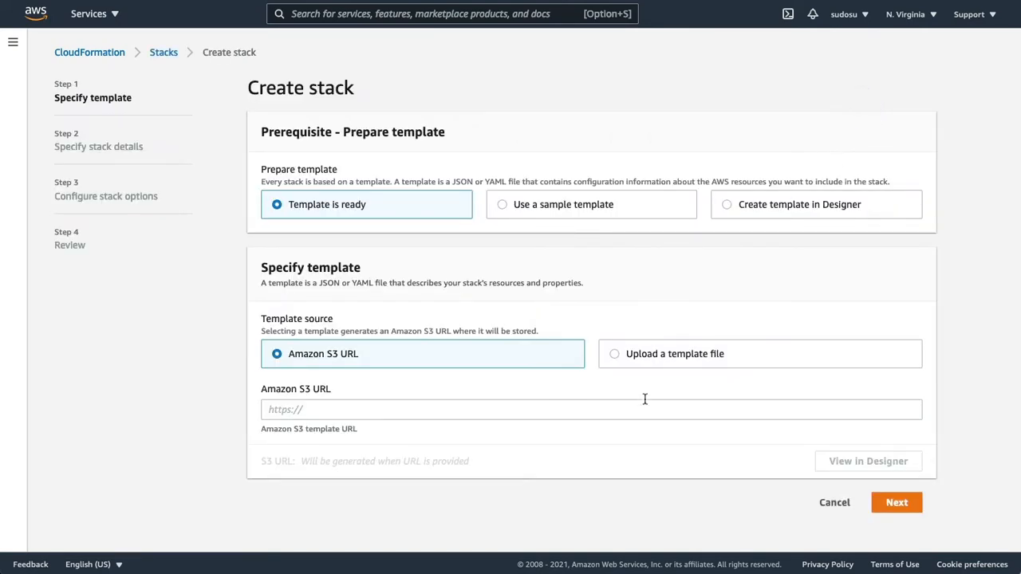
left_click(615, 354)
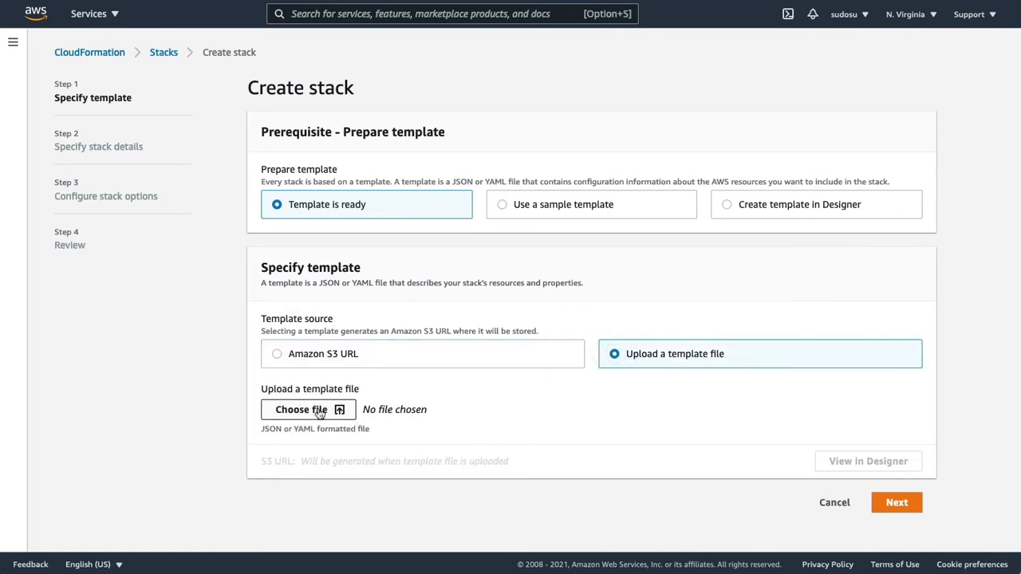
left_click(308, 408)
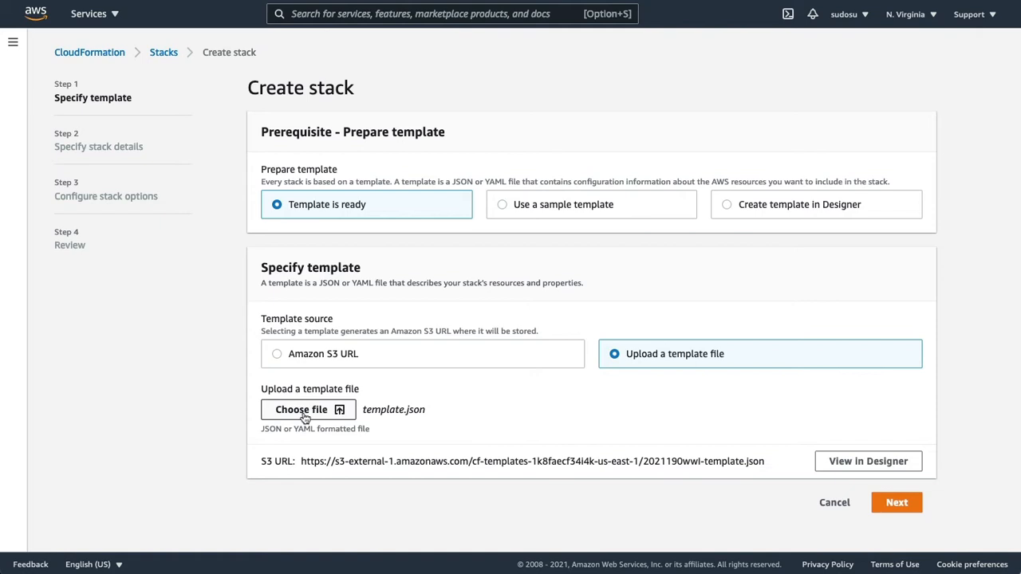
left_click(896, 501)
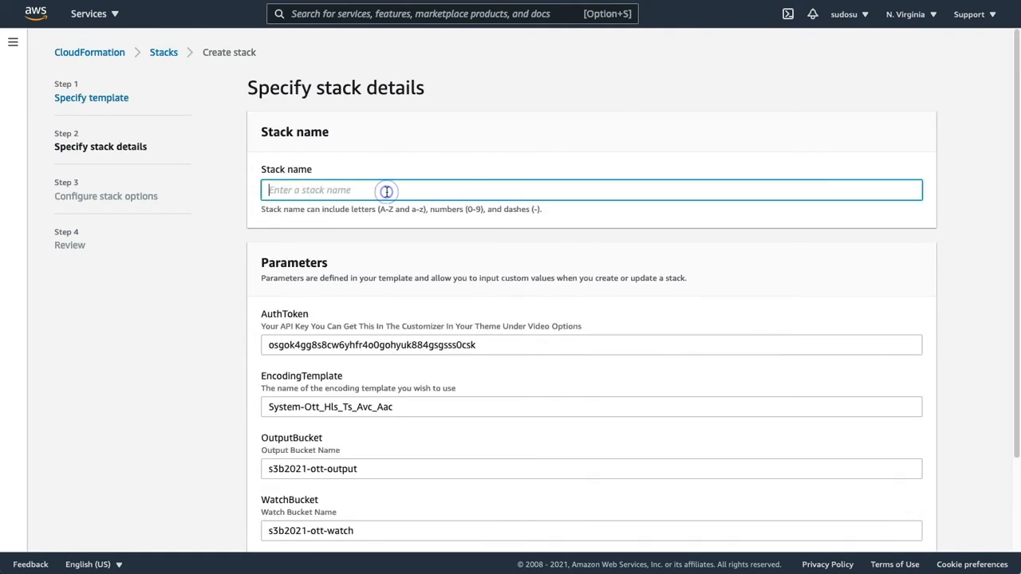
type("WebsiteUserDr")
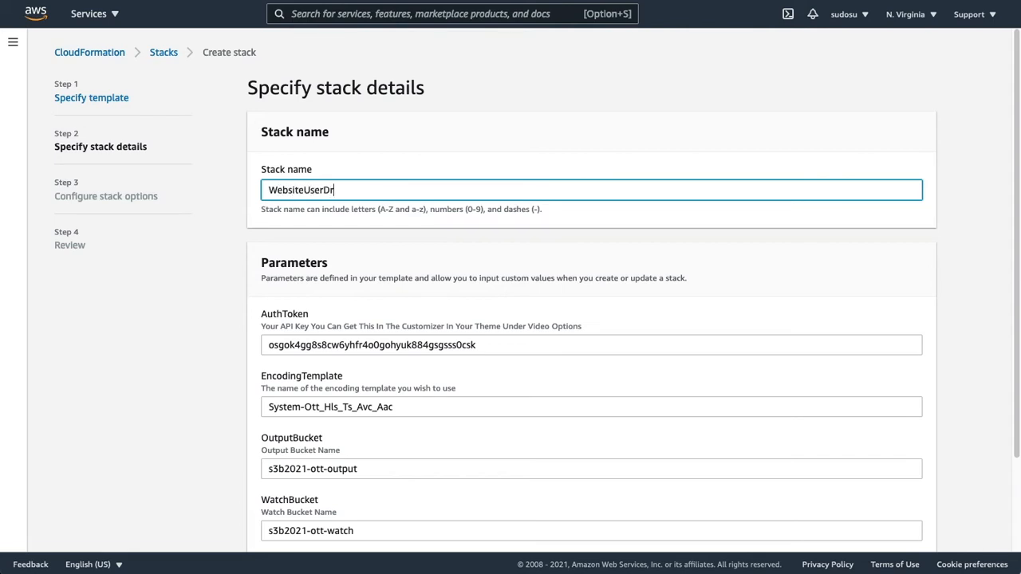
type("iven")
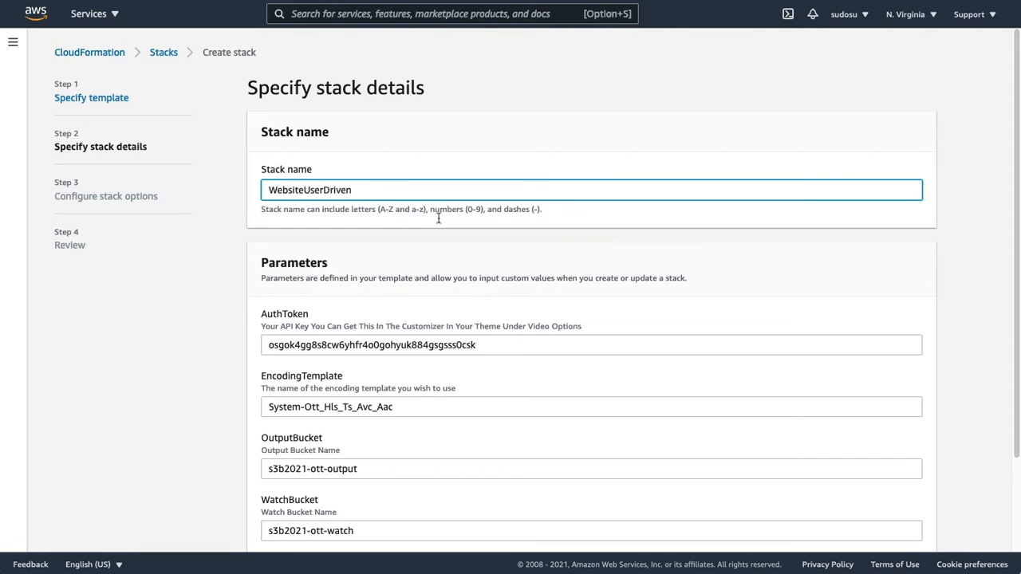
mouse_move(354, 338)
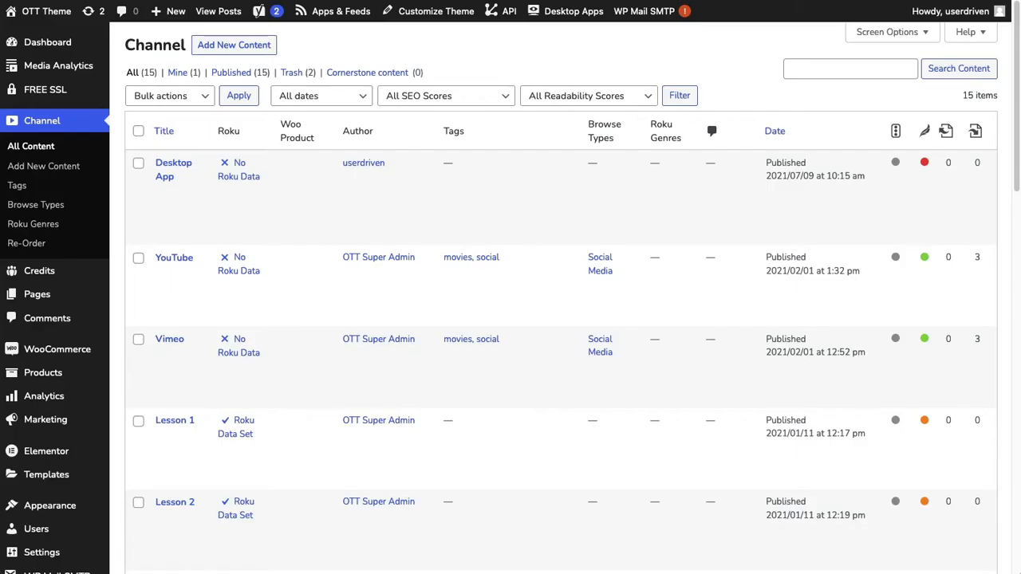
mouse_move(450, 35)
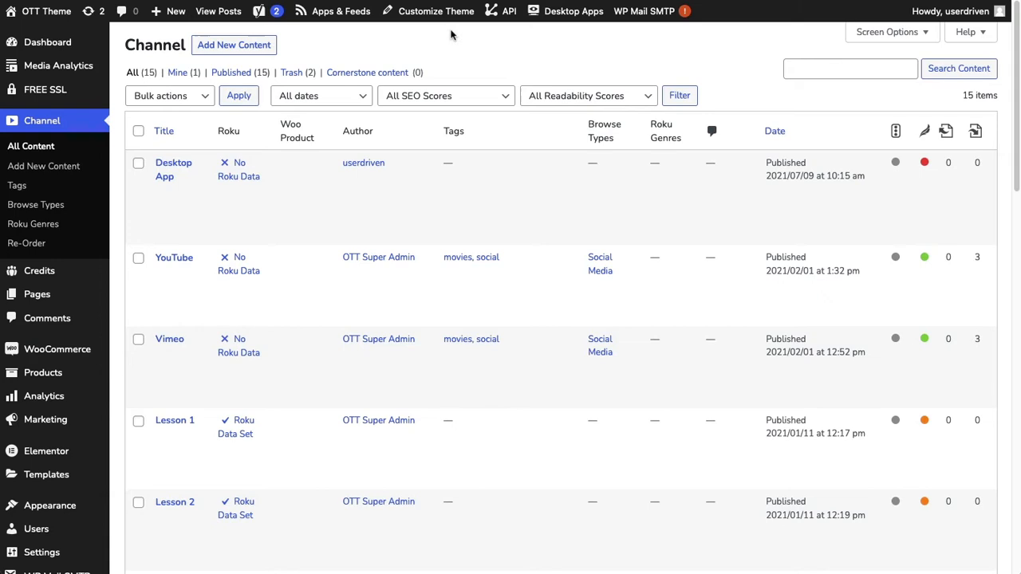
Step: Show the OTT Video options in the Customizer with the DRM proxy URL and AWS API key
left_click(435, 9)
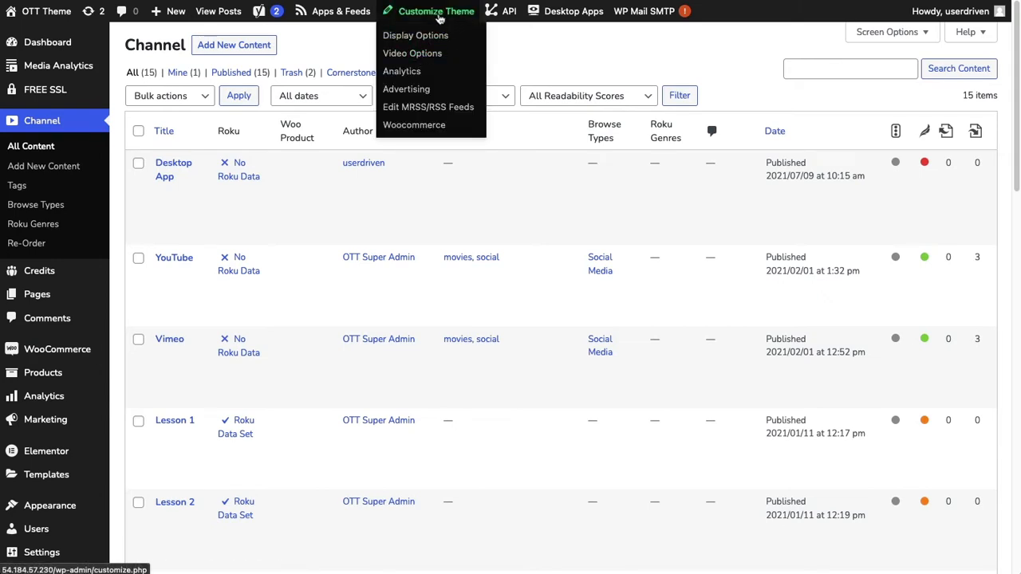
mouse_move(412, 52)
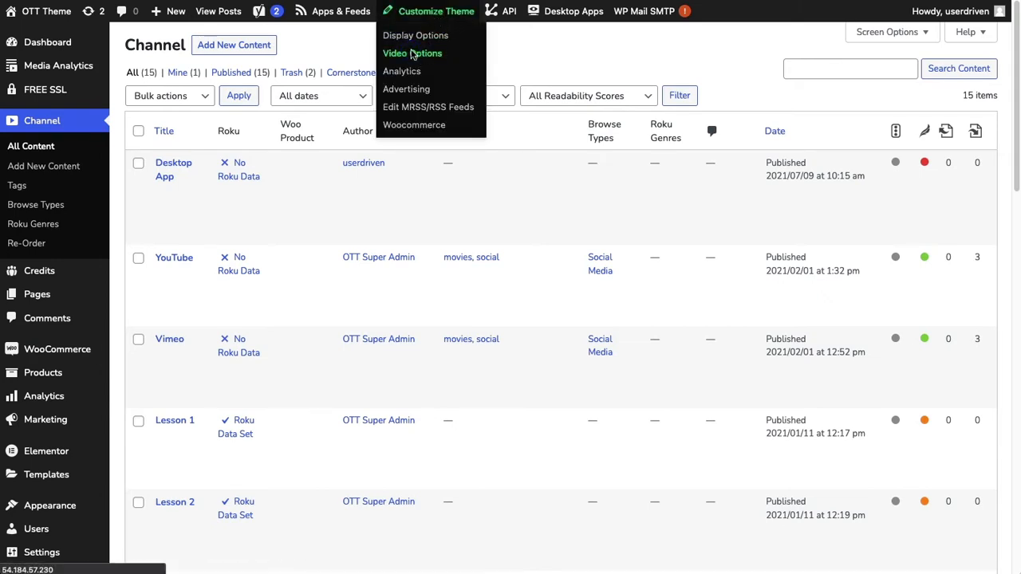
left_click(437, 10)
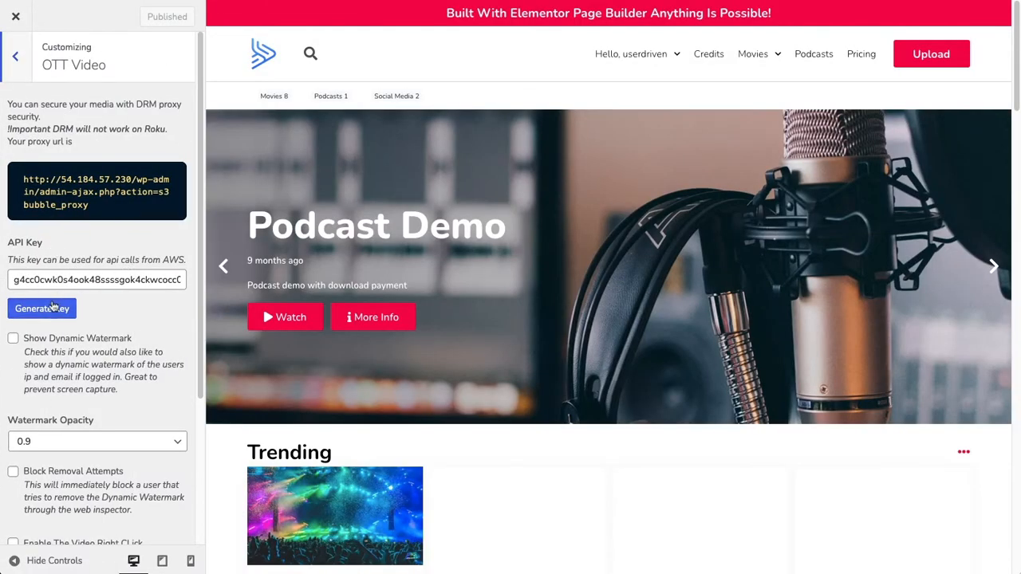
mouse_move(83, 262)
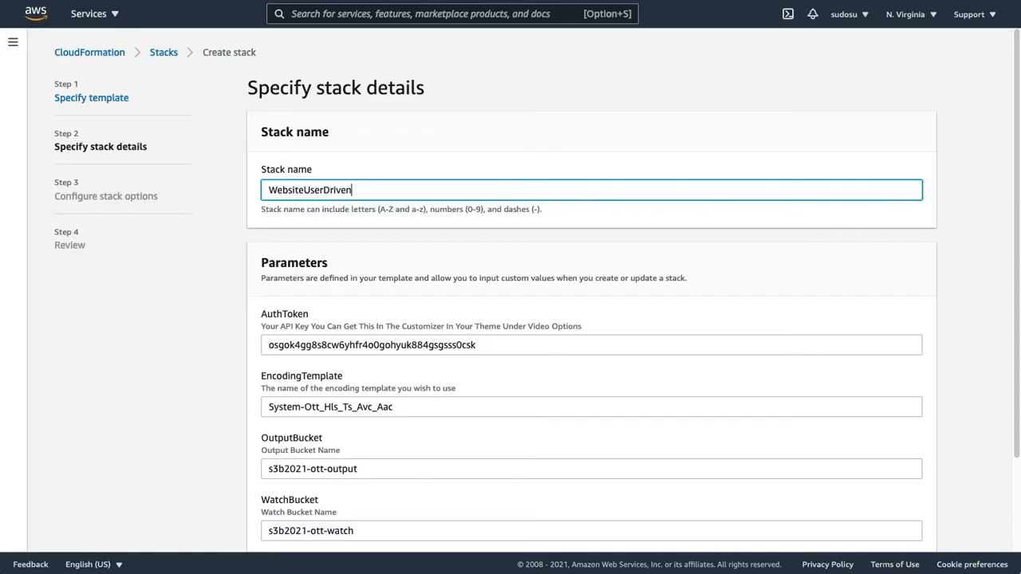
Step: Enter the AuthToken API key and rename the output and watch buckets to end in -mycom
left_click(592, 344)
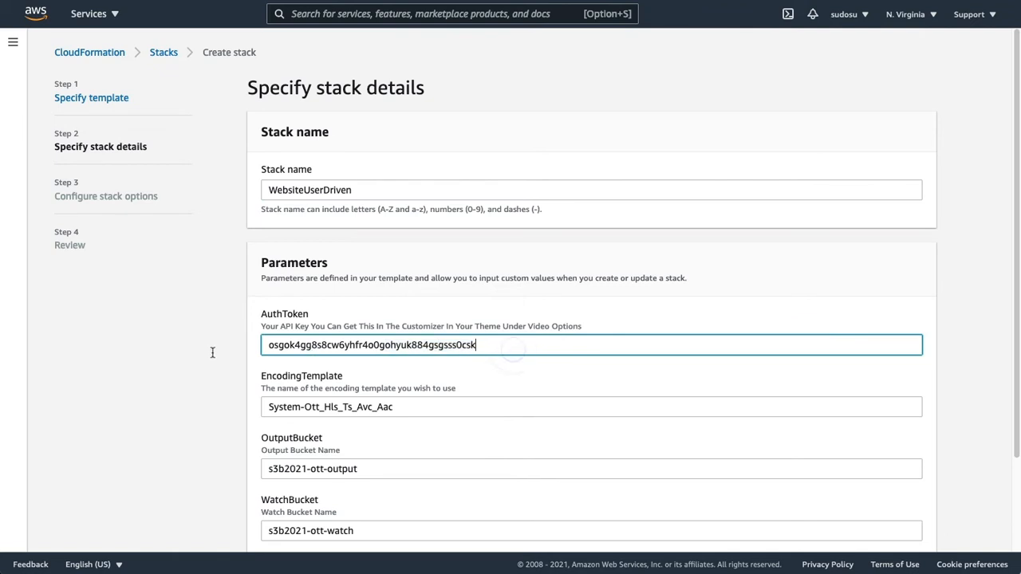
scroll("down", 3)
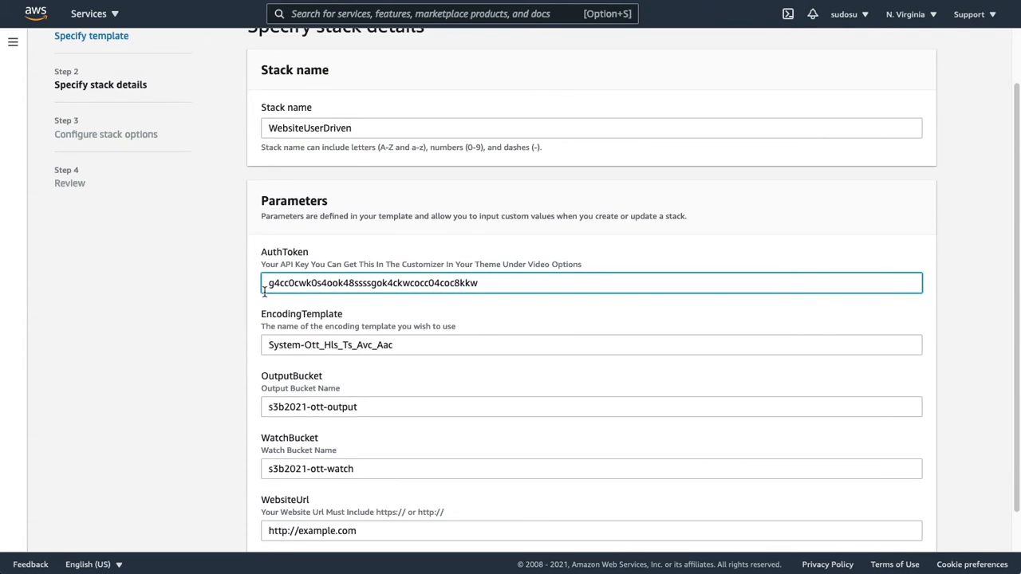
scroll("down", 3)
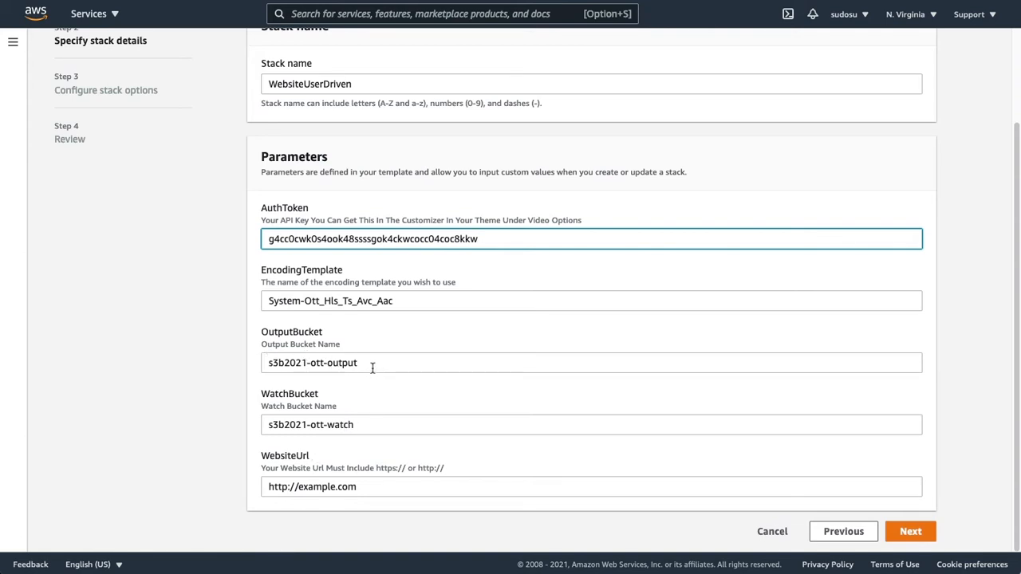
type("-mycom")
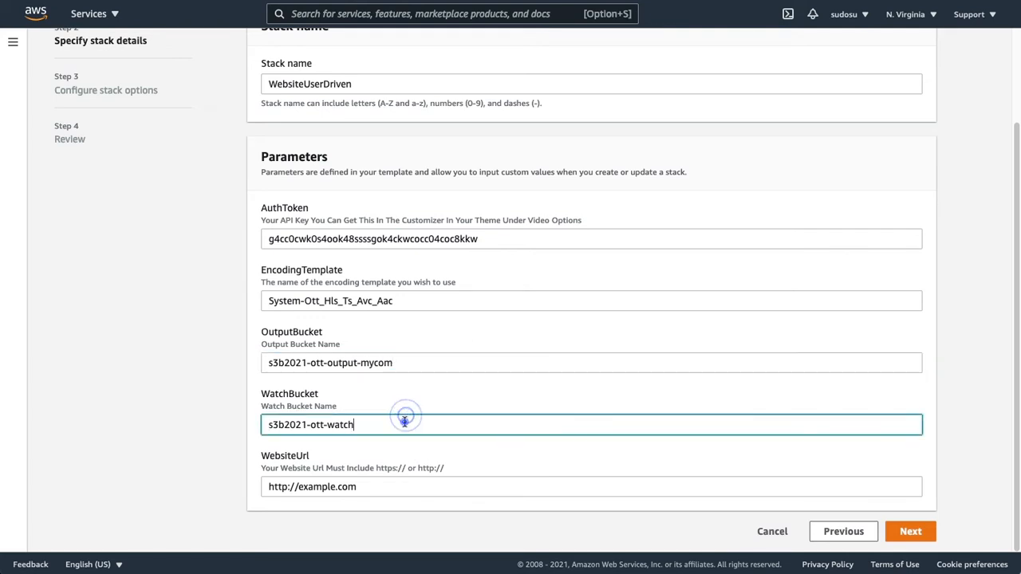
type("-my")
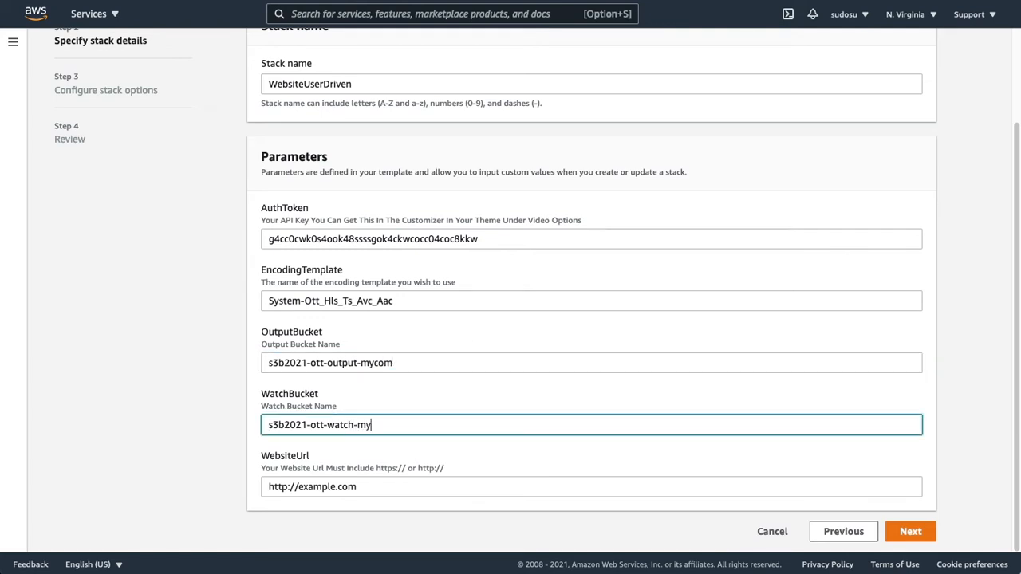
type("com")
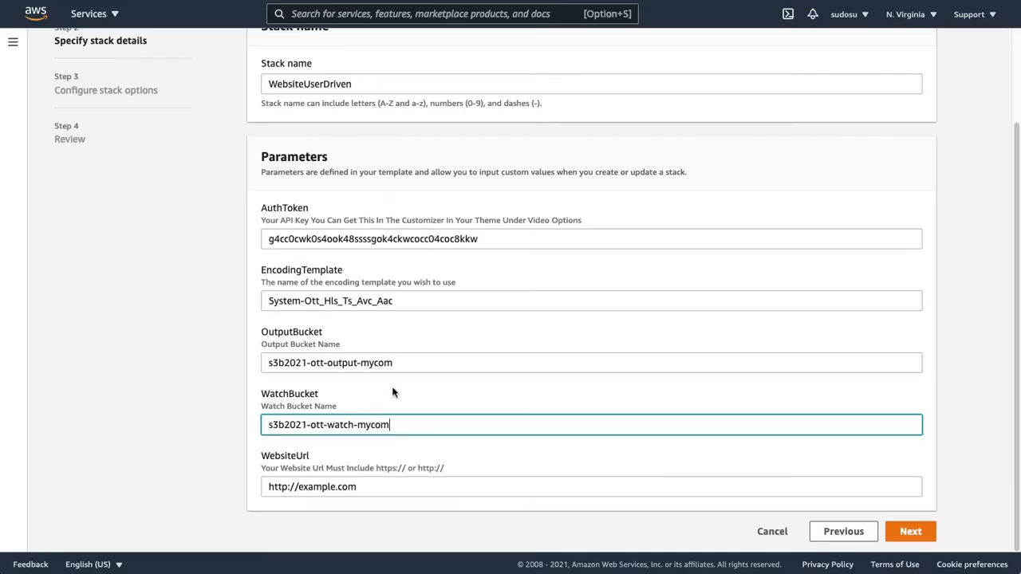
type("http://54.184.57.230/uploader/")
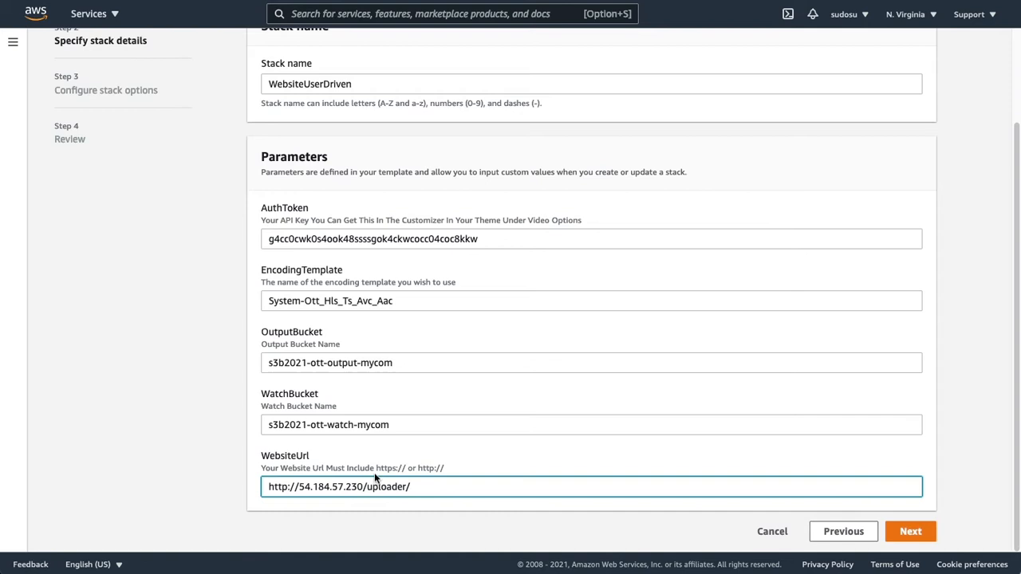
double_click(374, 487)
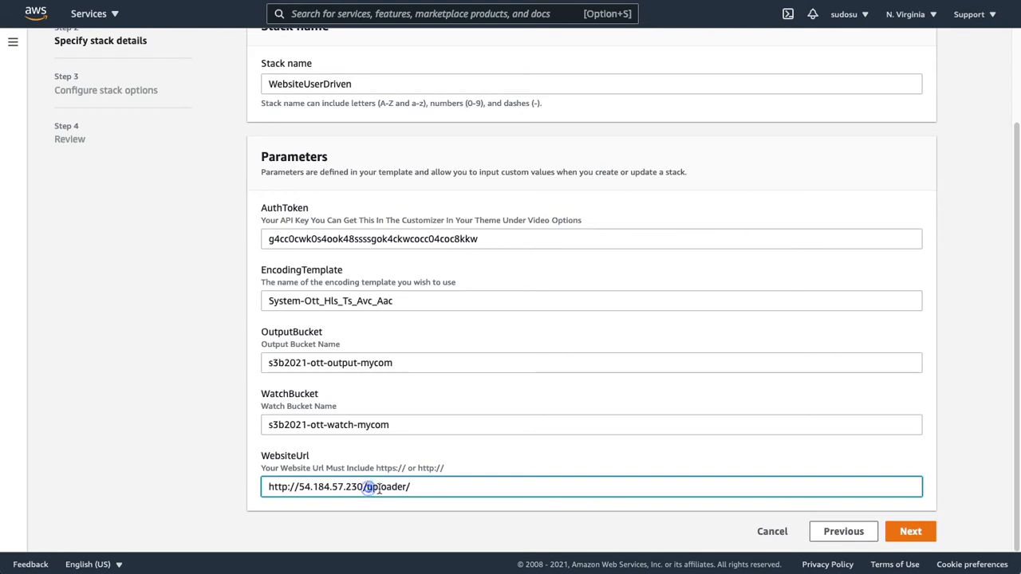
key("Backspace")
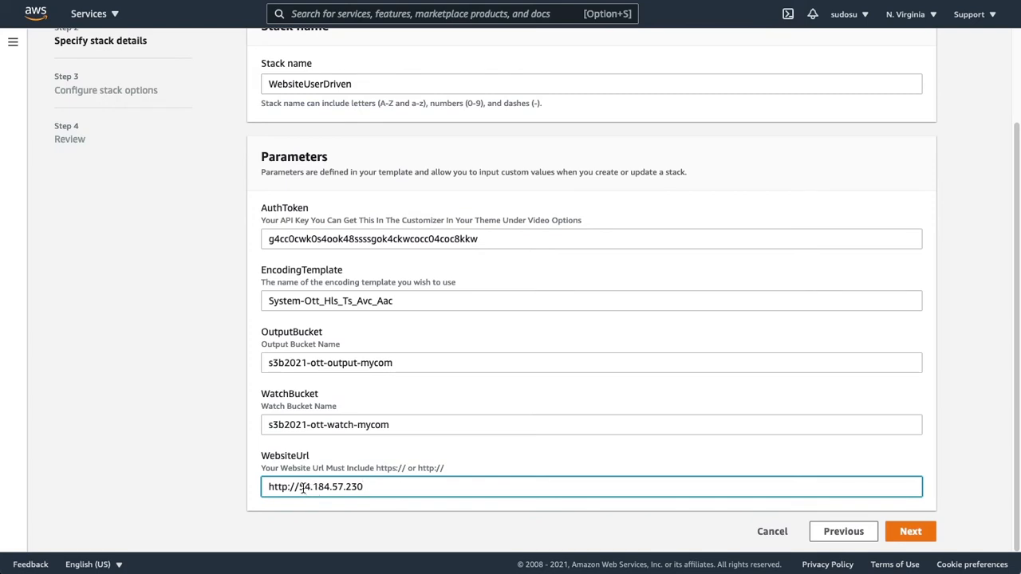
mouse_move(335, 486)
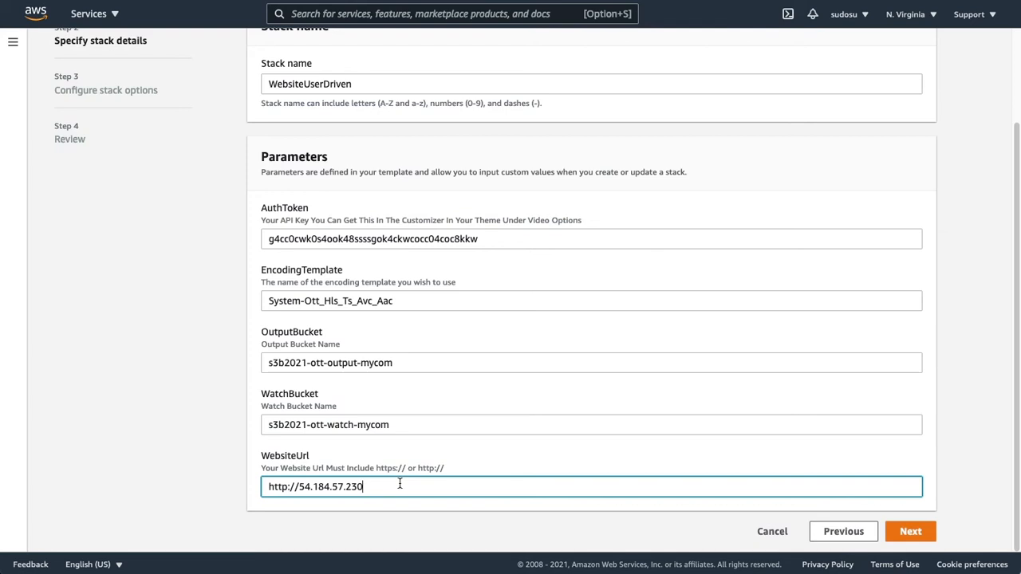
mouse_move(590, 255)
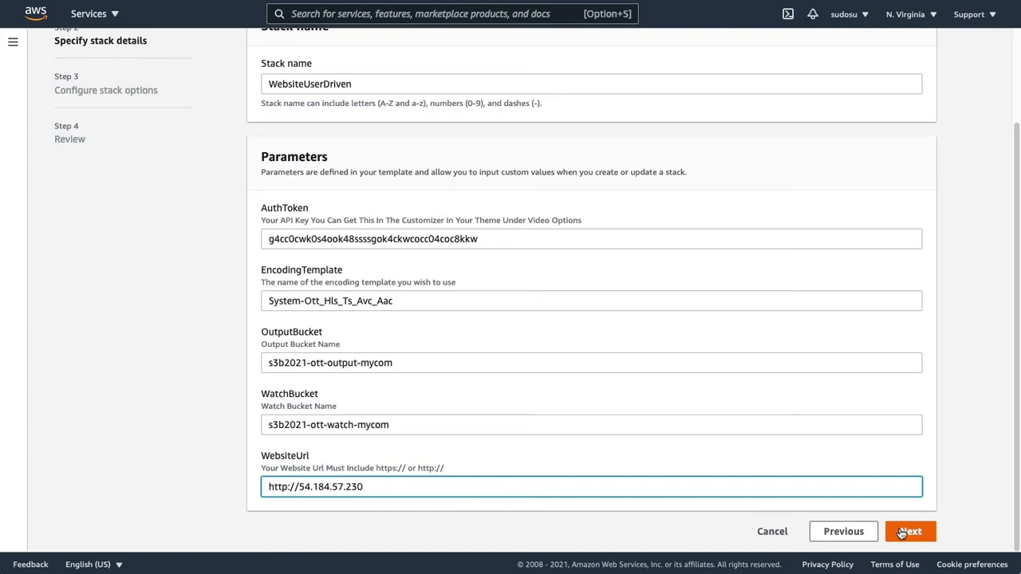
Step: Acknowledge IAM, create the WebsiteUserDriven stack and refresh its events until resources show in progress
left_click(909, 531)
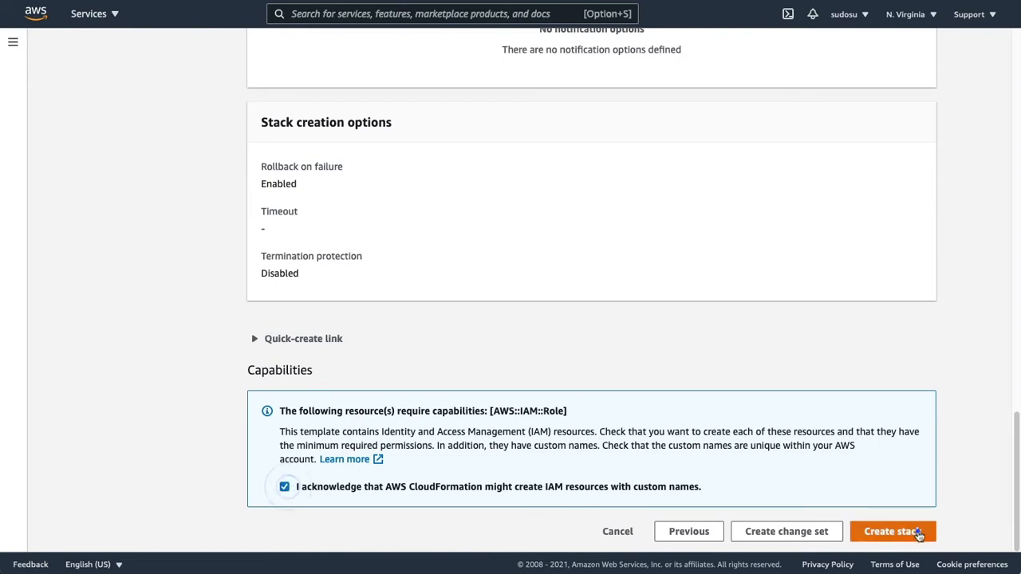
left_click(892, 531)
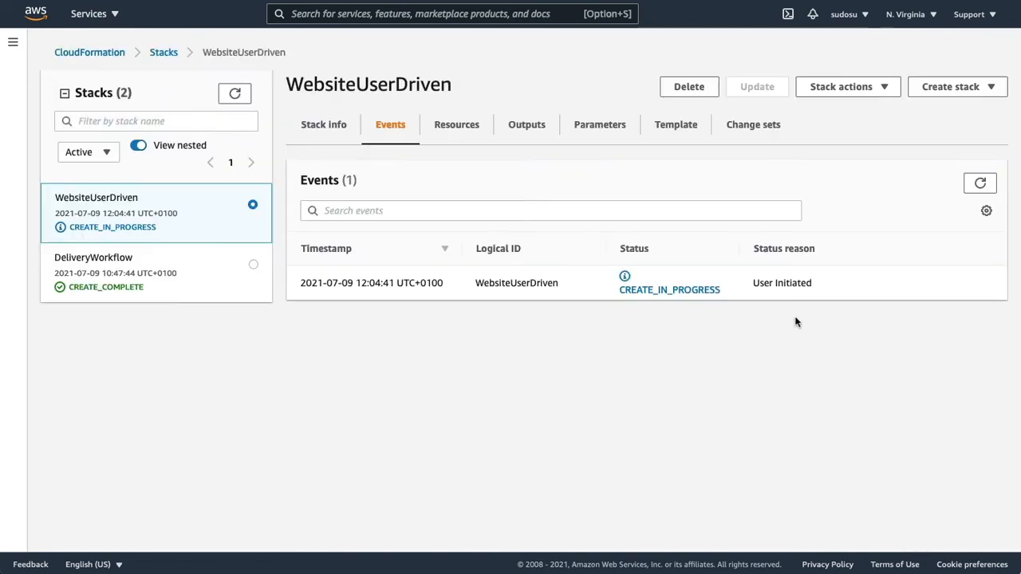
left_click(979, 184)
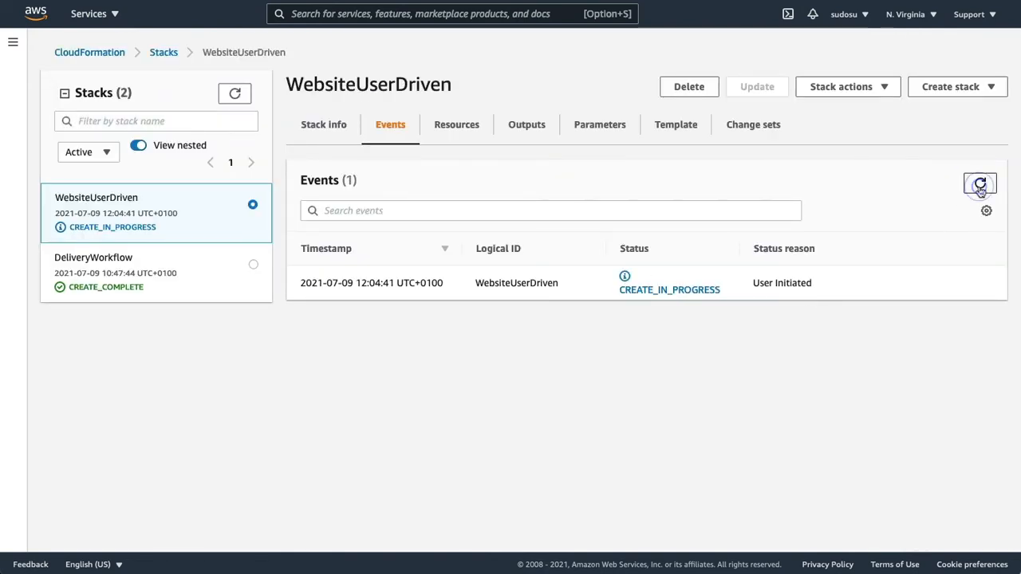
left_click(980, 185)
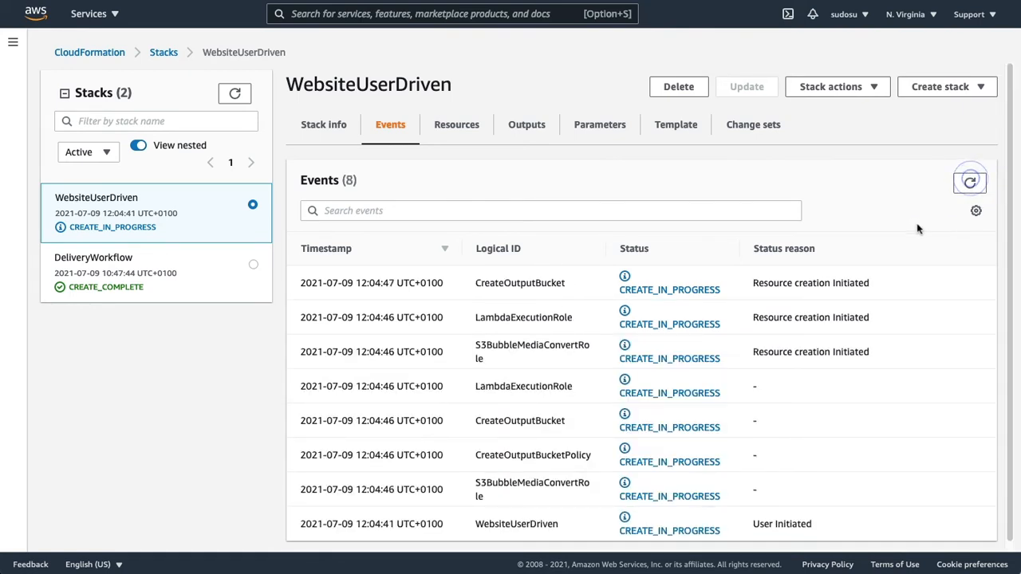
left_click(970, 180)
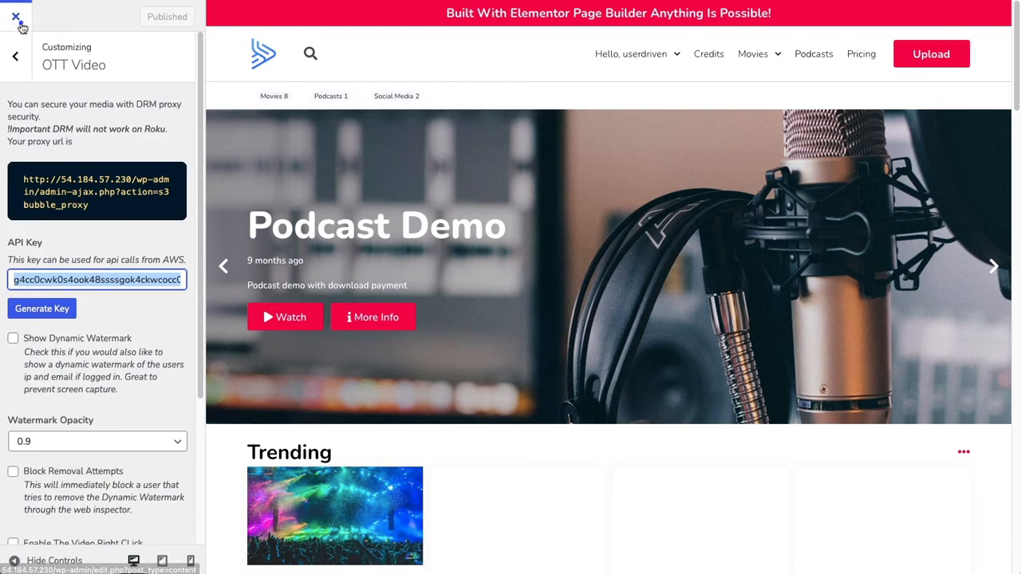
Step: Leave the Customizer and review the Uploader page's AWS key, bucket and folder settings in Elementor
left_click(16, 16)
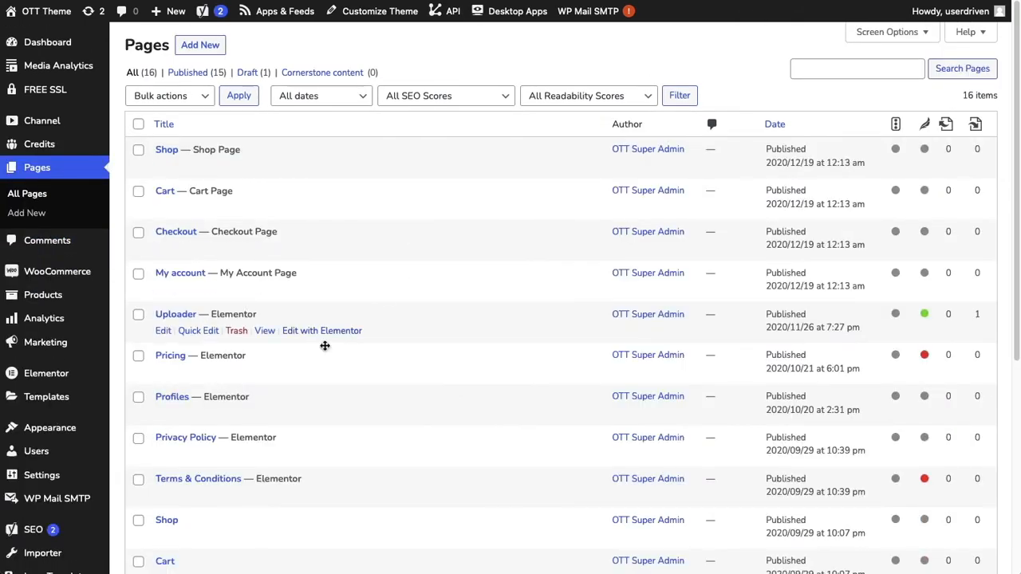
left_click(322, 330)
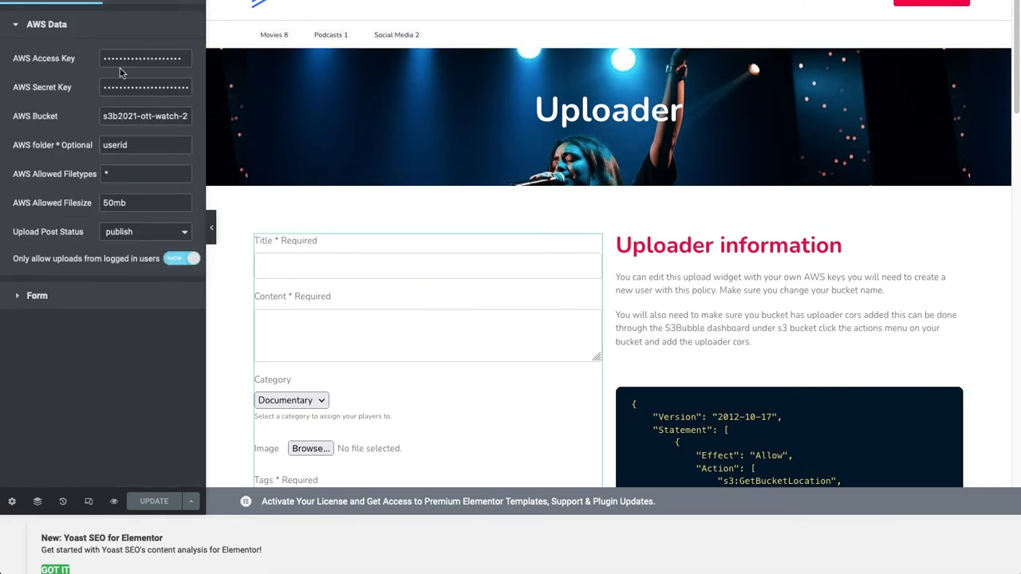
mouse_move(48, 98)
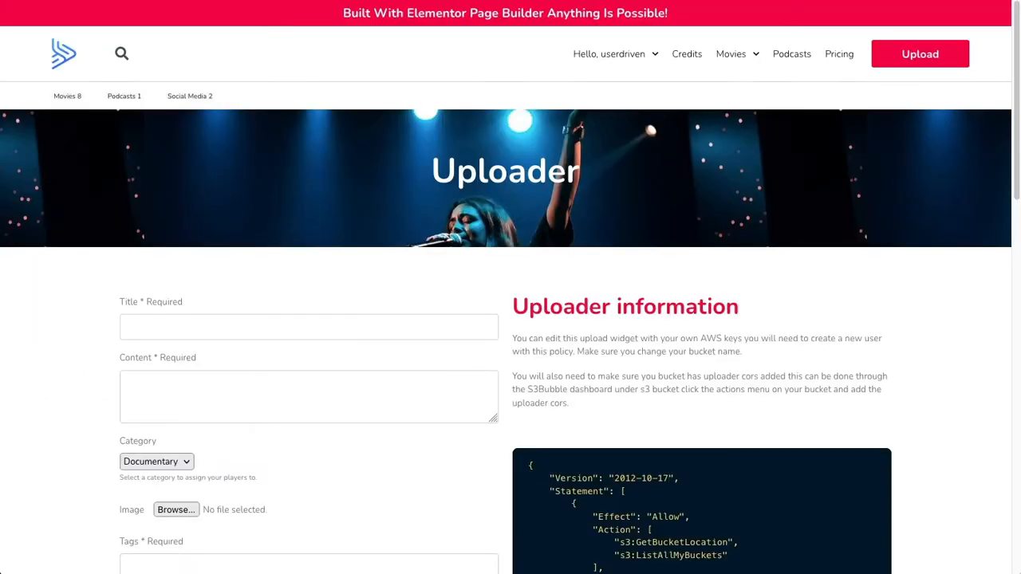
scroll("down", 3)
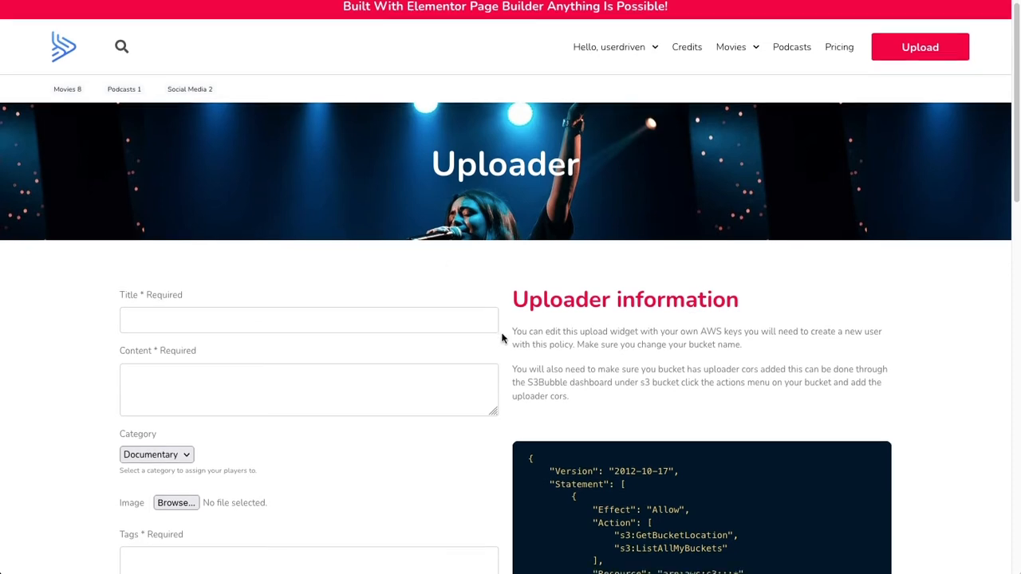
Step: Begin a new IAM policy and switch its editor to raw JSON
scroll("down", 3)
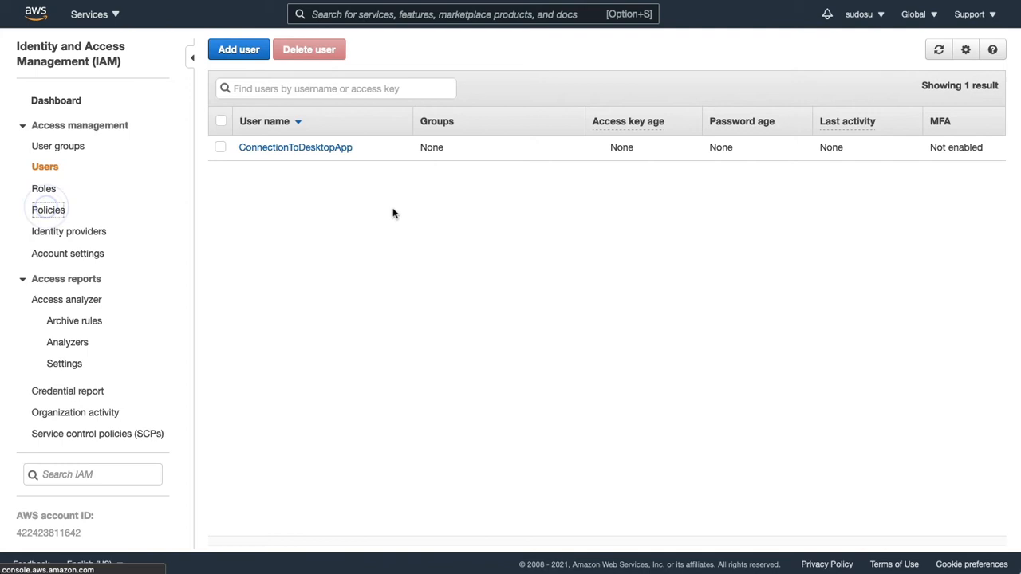
left_click(48, 211)
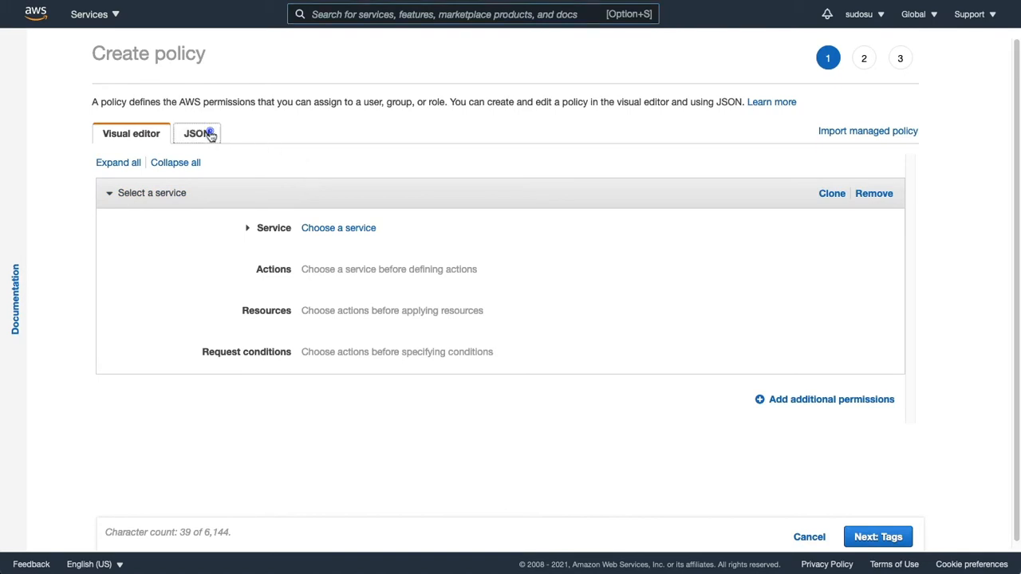
left_click(198, 134)
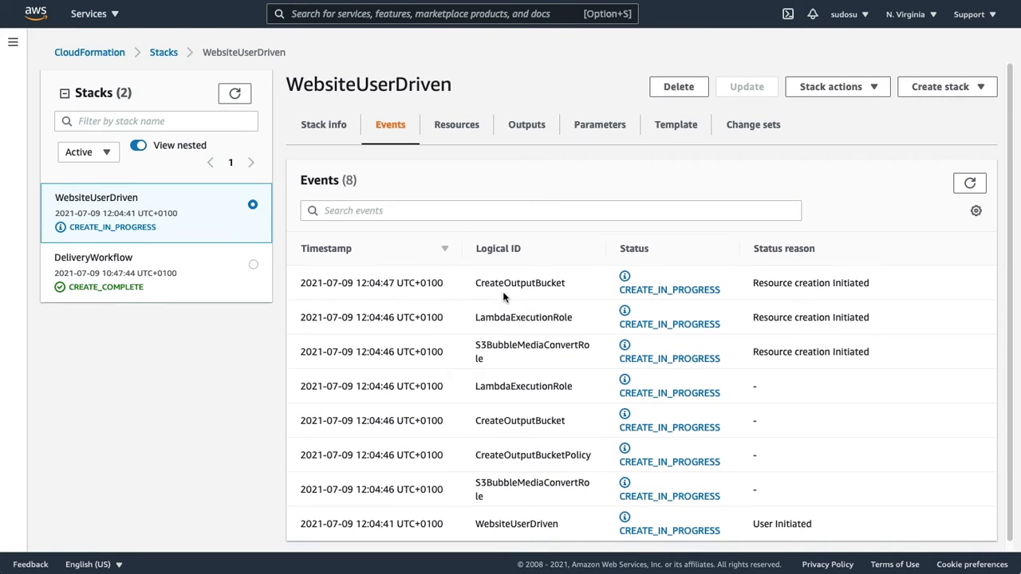
mouse_move(703, 161)
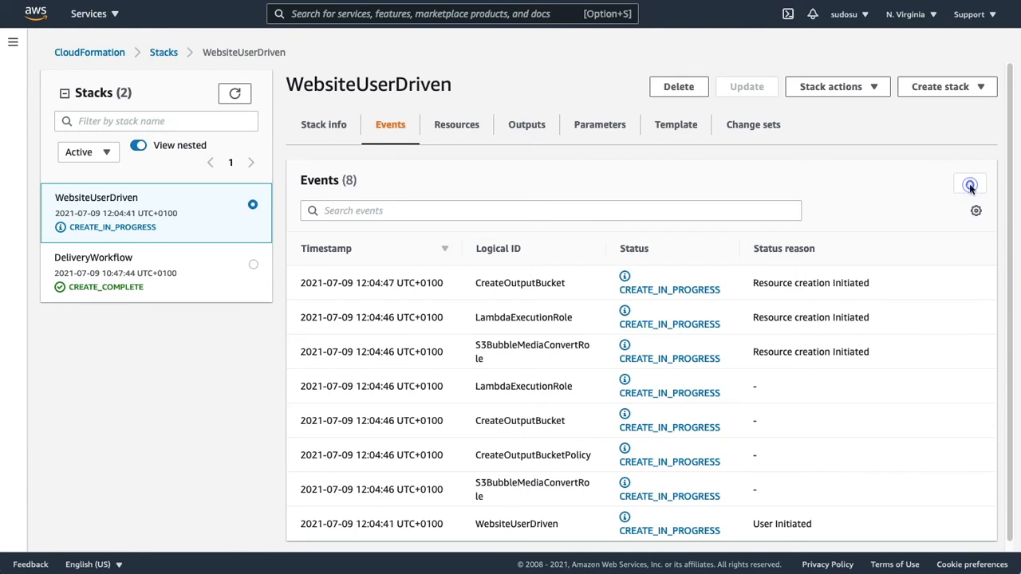
Step: Refresh events to CREATE_COMPLETE and select the WatchBucket output s3b2021-ott-watch-mycom to copy
left_click(970, 184)
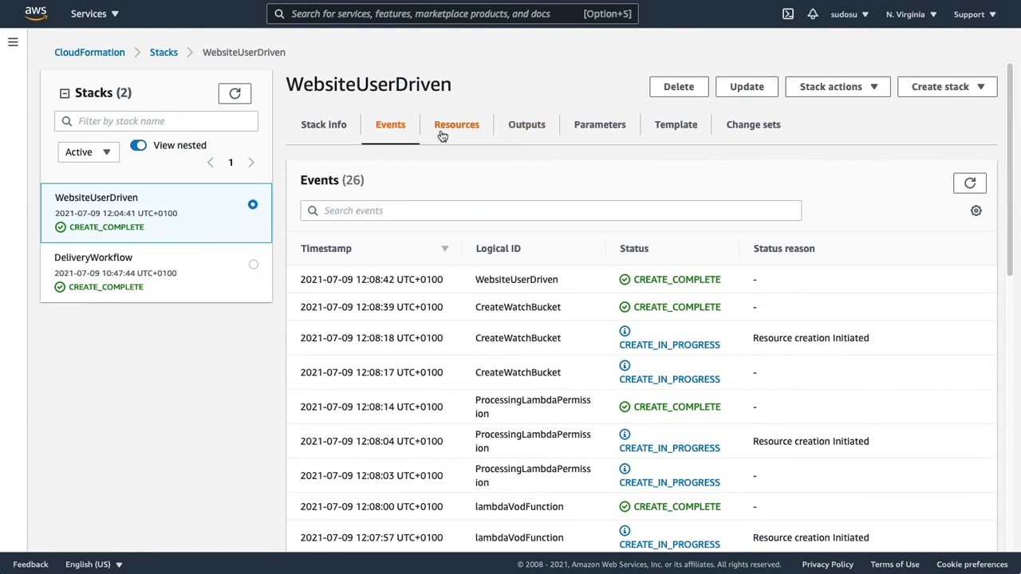
left_click(526, 125)
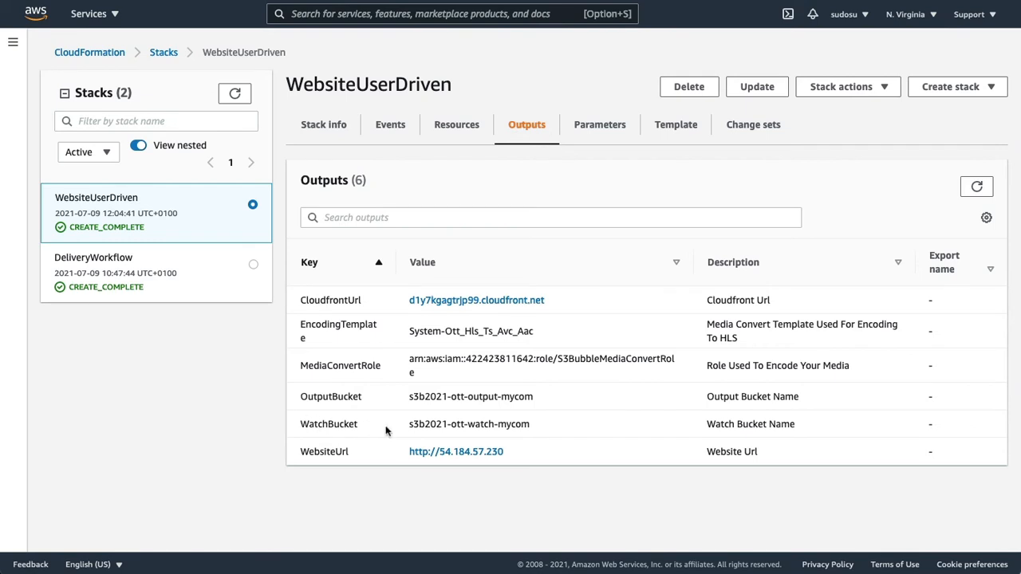
double_click(469, 424)
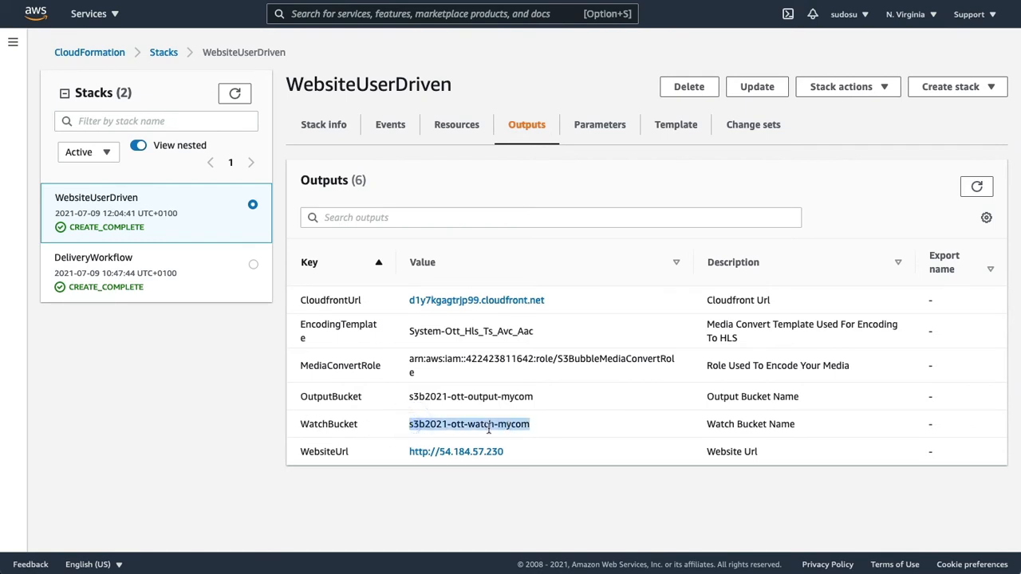
mouse_move(313, 62)
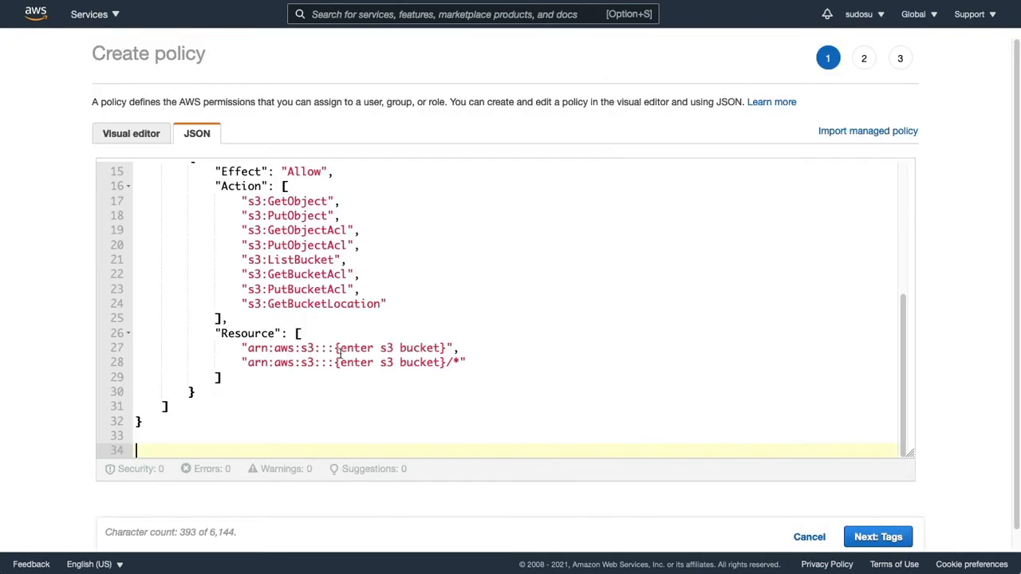
Step: Put bucket s3b2021-ott-watch-mycom into the policy JSON and advance to the review step
type("s3b2021-ott-watch-mycom")
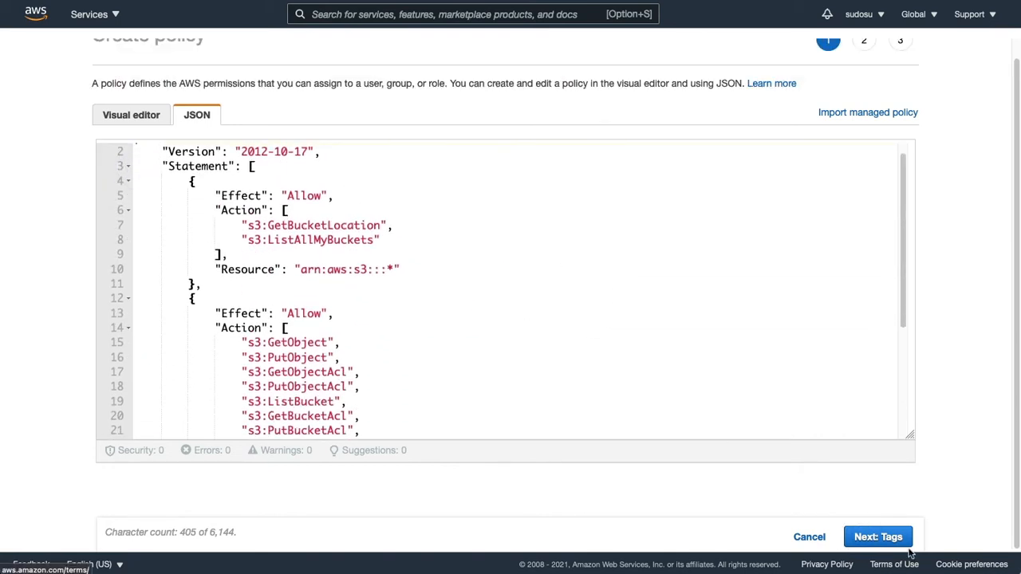
left_click(877, 536)
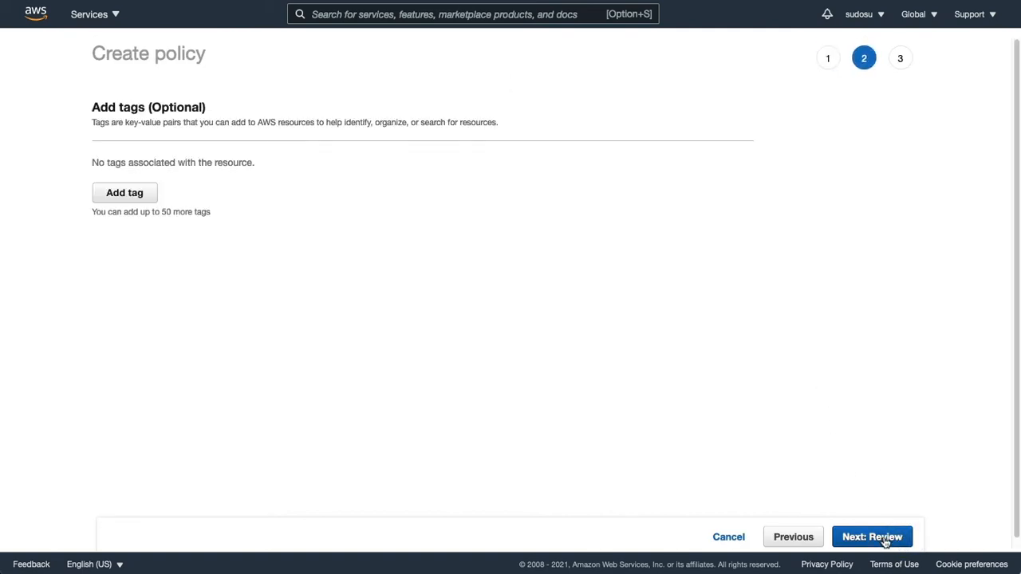
left_click(871, 536)
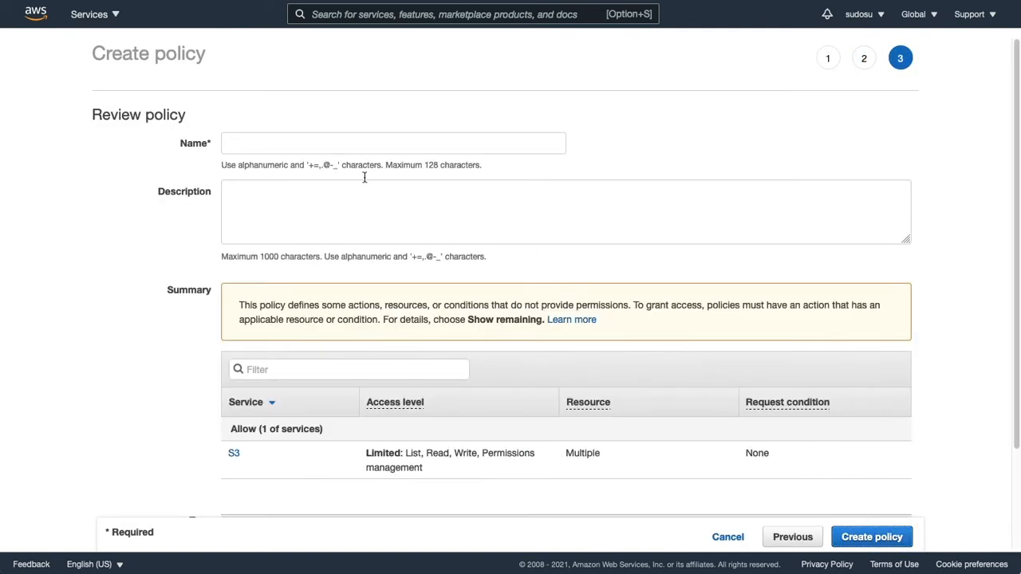
Step: Name and describe the policy BucketUploaderPolicy and create it
left_click(392, 144)
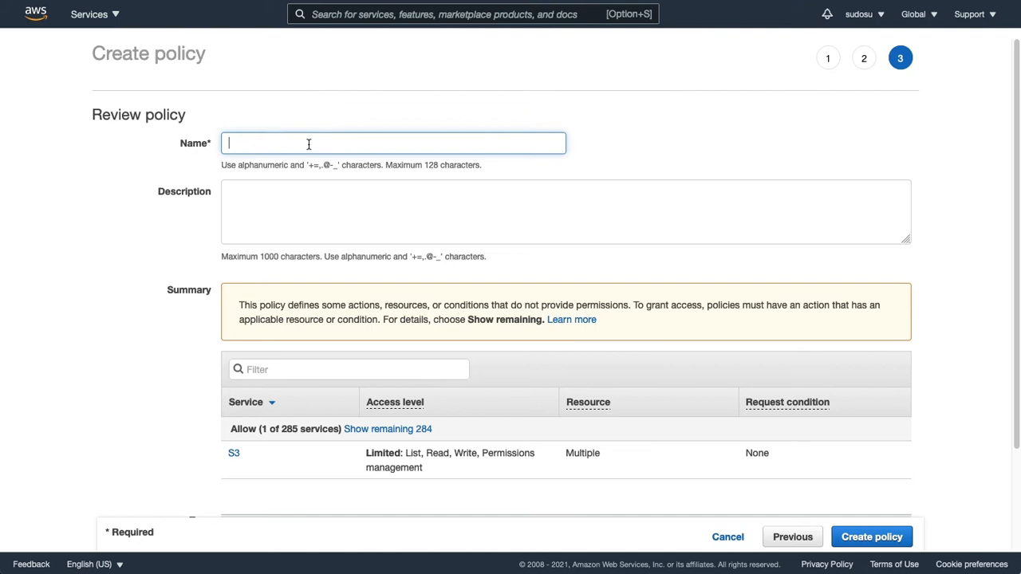
type("BucketUploaderPolicy")
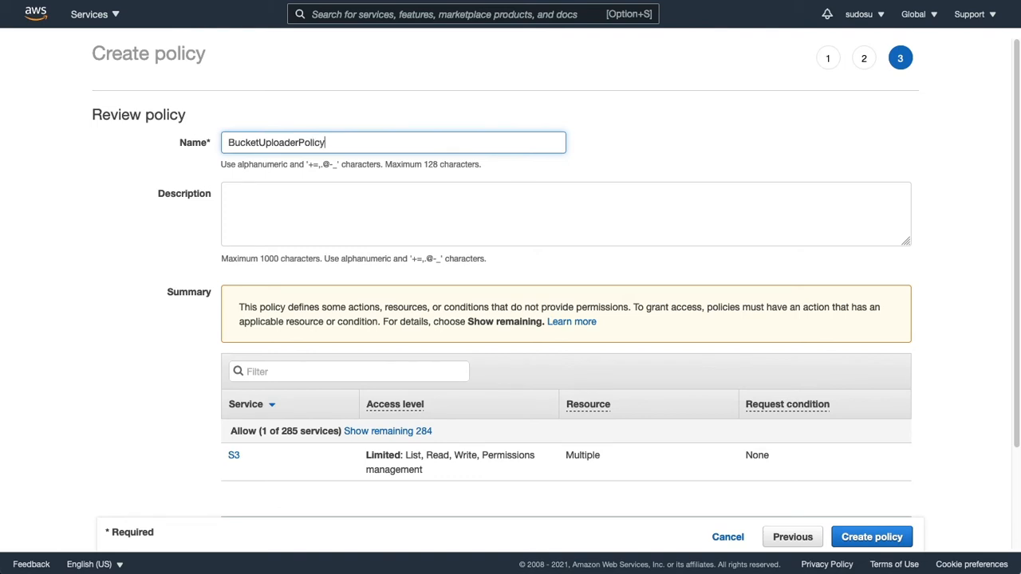
type("BucketUploaderPolicy")
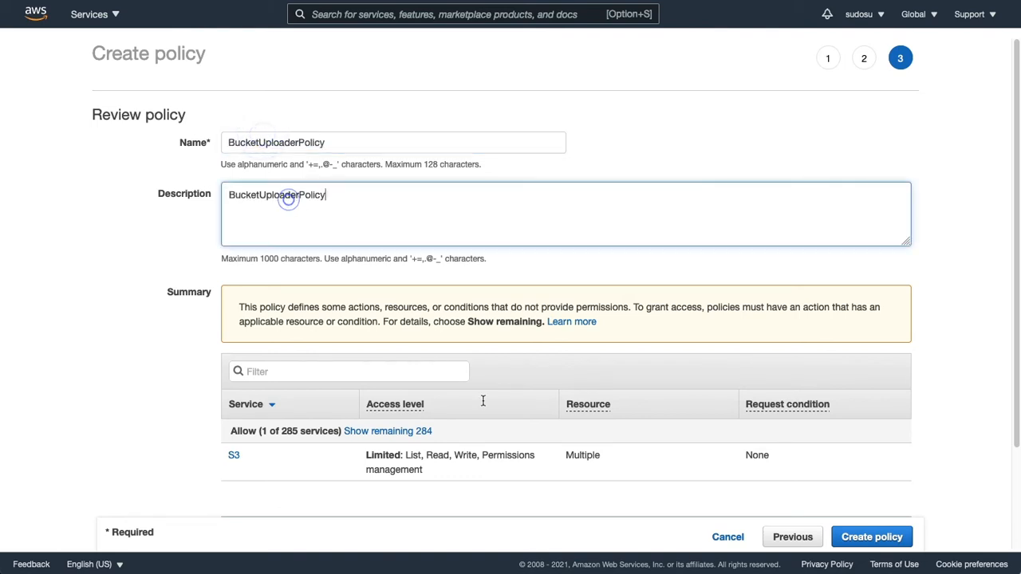
left_click(871, 535)
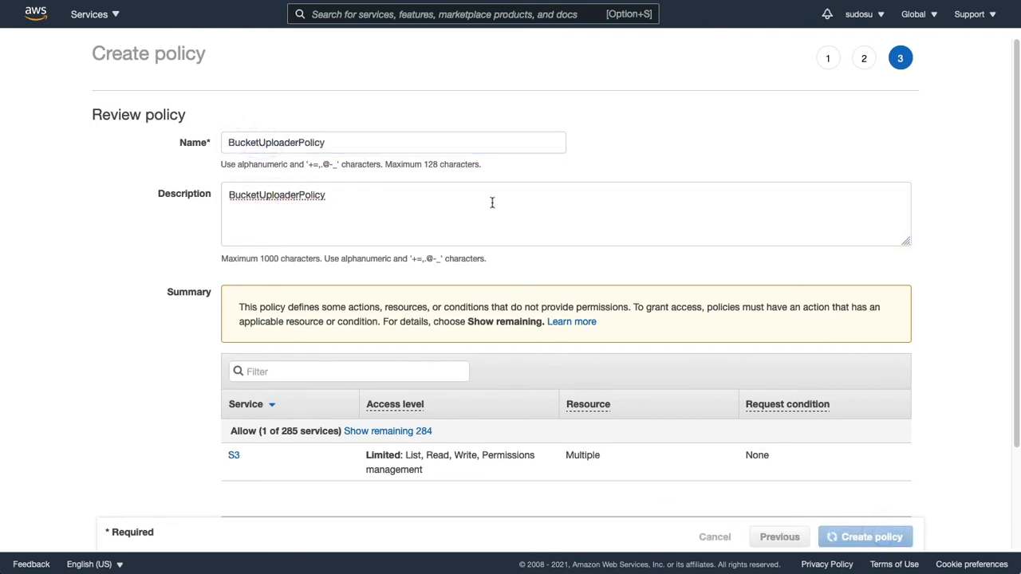
mouse_move(694, 380)
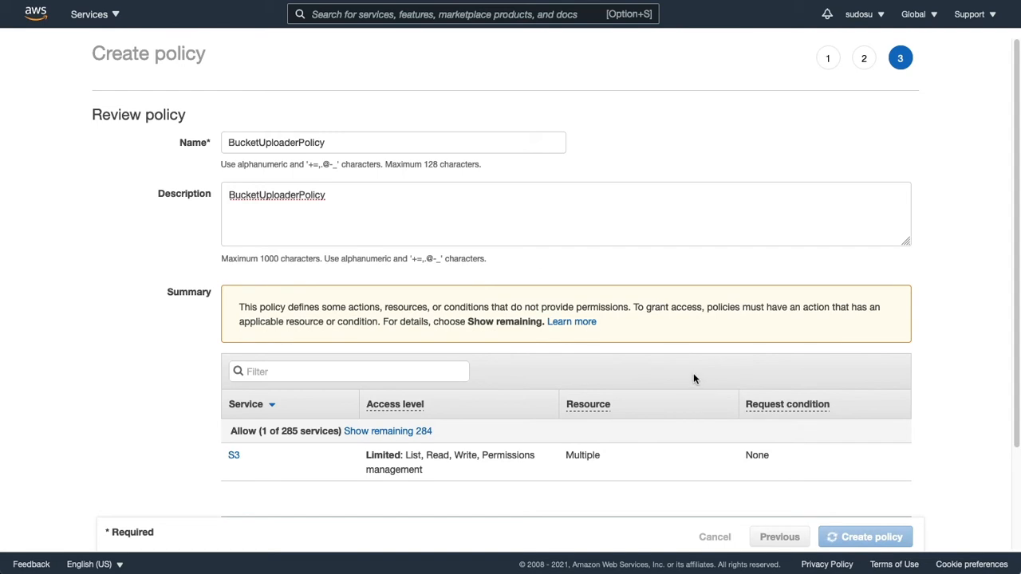
Step: Add user BucketUploaderPolicy with programmatic access, attach the BucketUploaderPolicy policy and create it
left_click(864, 536)
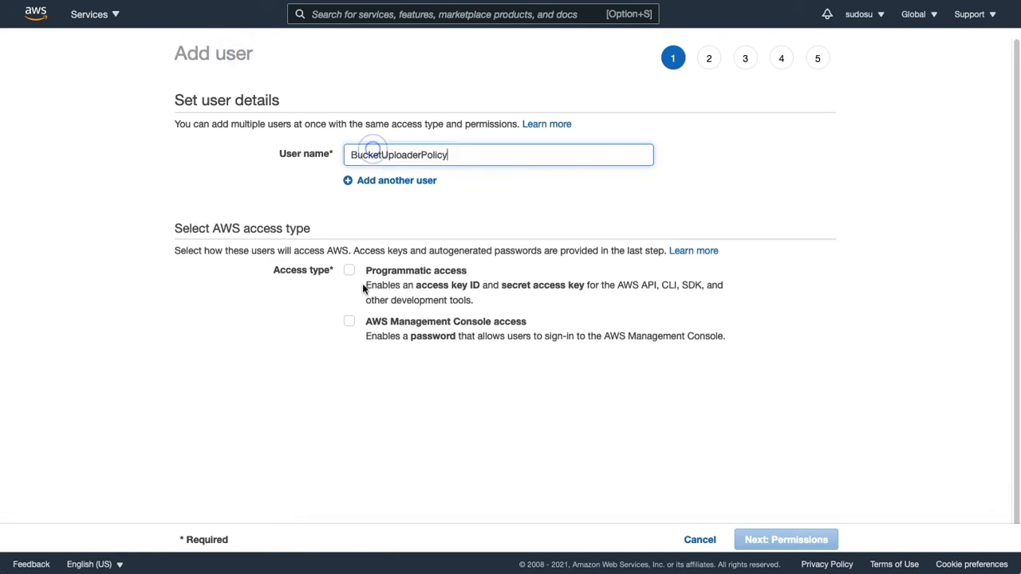
left_click(785, 539)
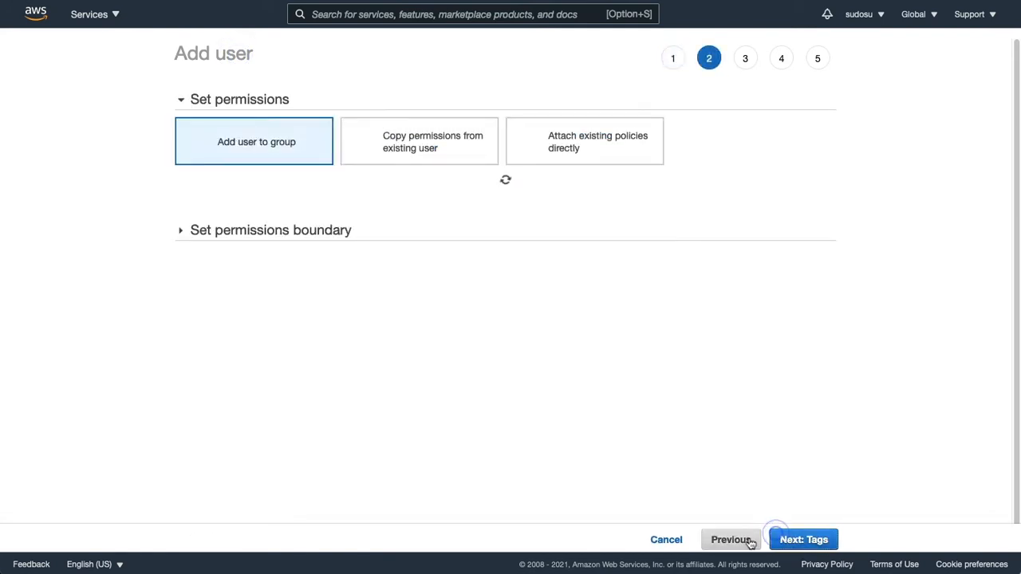
left_click(584, 141)
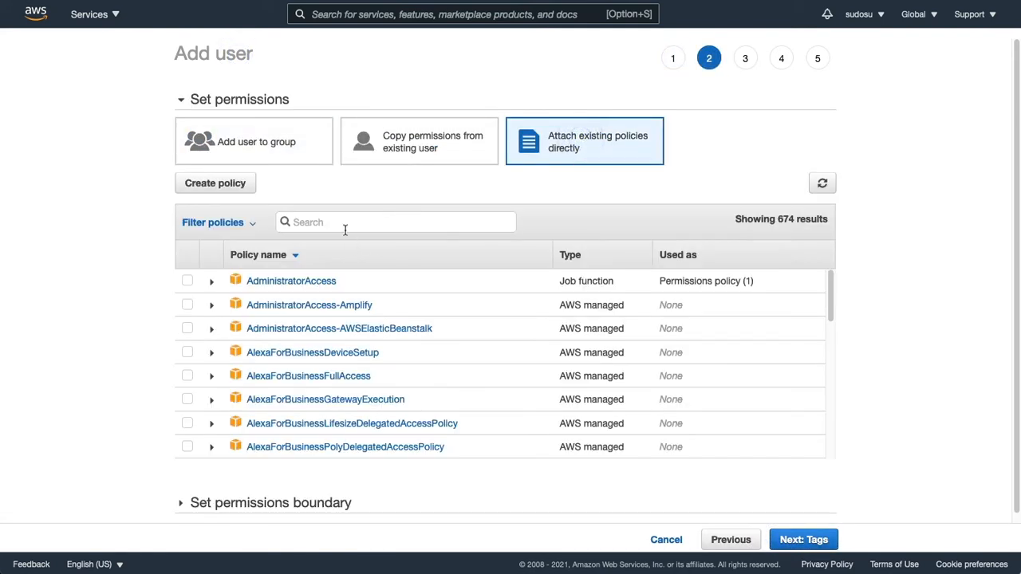
type("BucketUploaderPolicy")
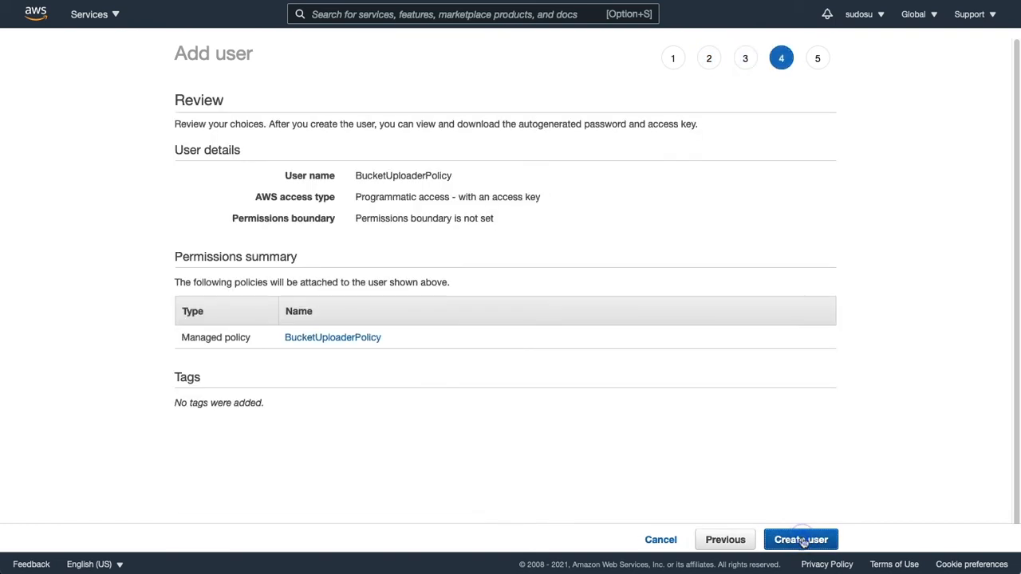
left_click(801, 540)
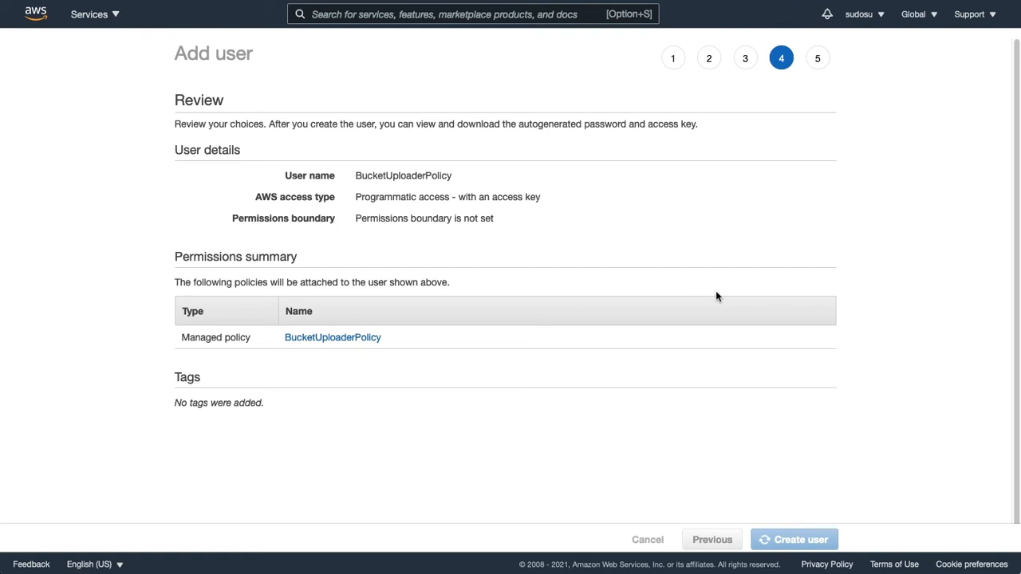
Step: Paste the access and secret keys, set the AWS Bucket to s3b2021-ott-watch-mycom, and update the page
left_click(795, 539)
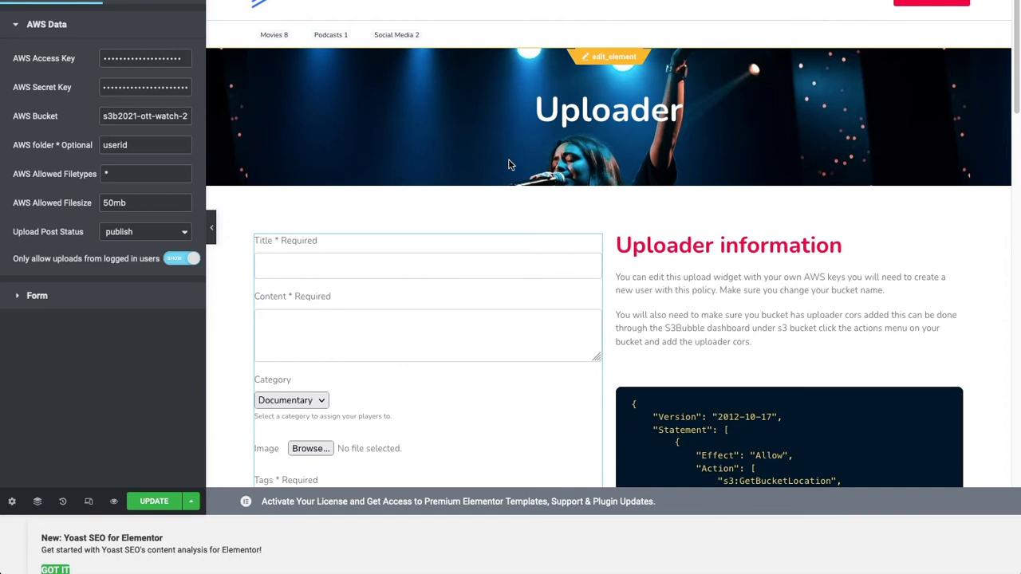
mouse_move(73, 99)
type("mycom")
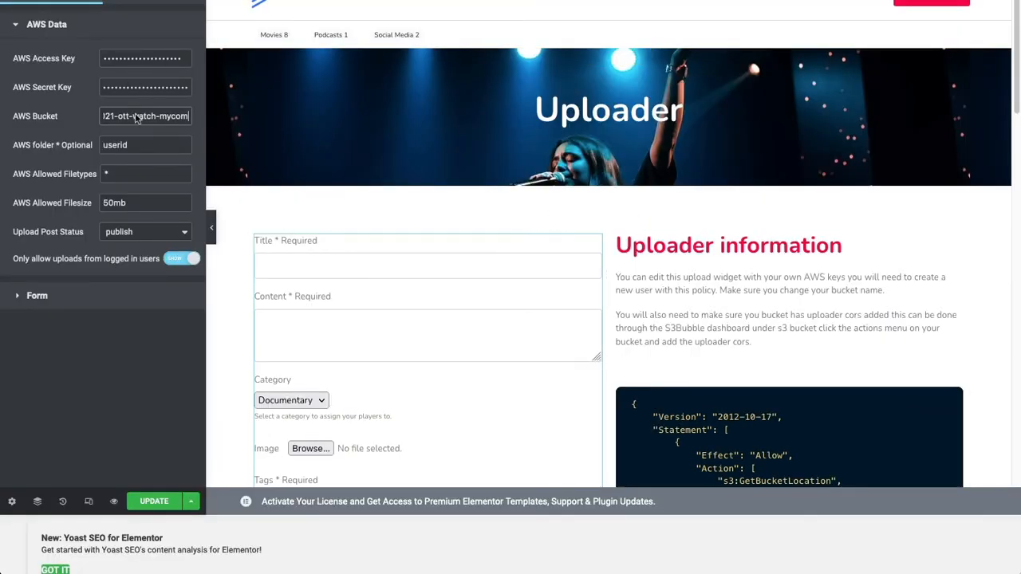
double_click(115, 143)
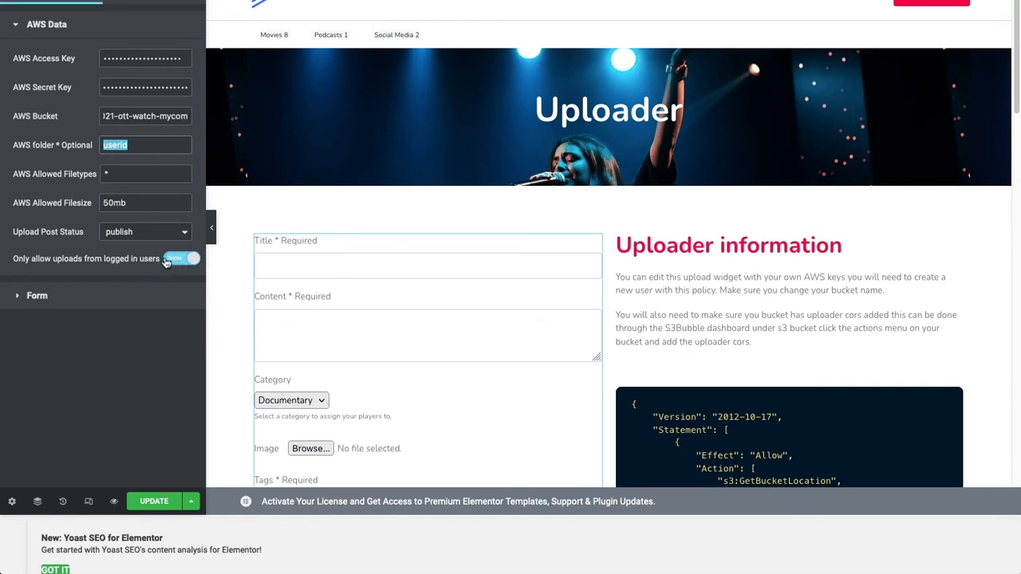
mouse_move(156, 238)
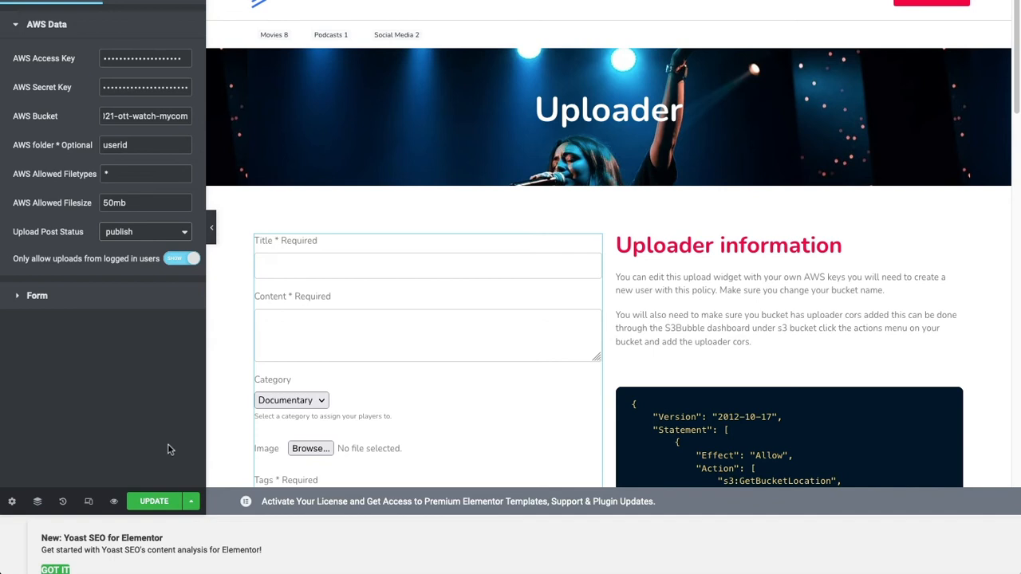
left_click(153, 501)
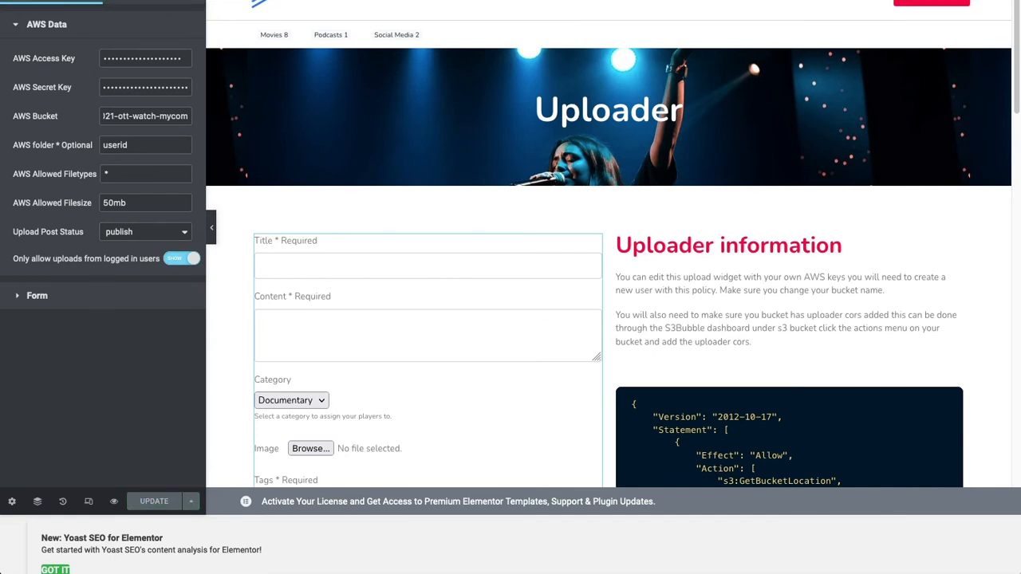
Step: Enter the title 'My news video' and a short description for the submission
scroll("down", 3)
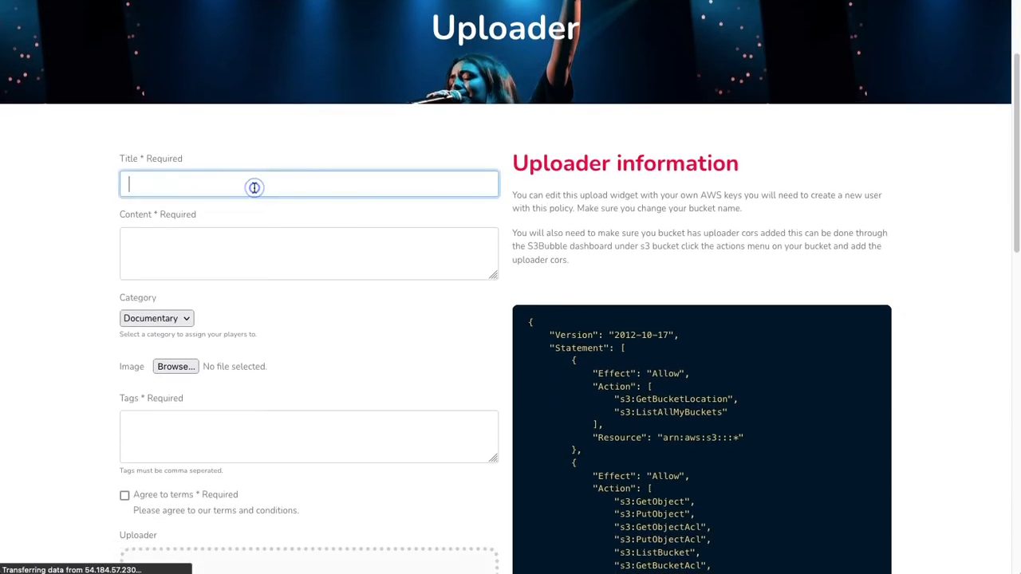
type("T")
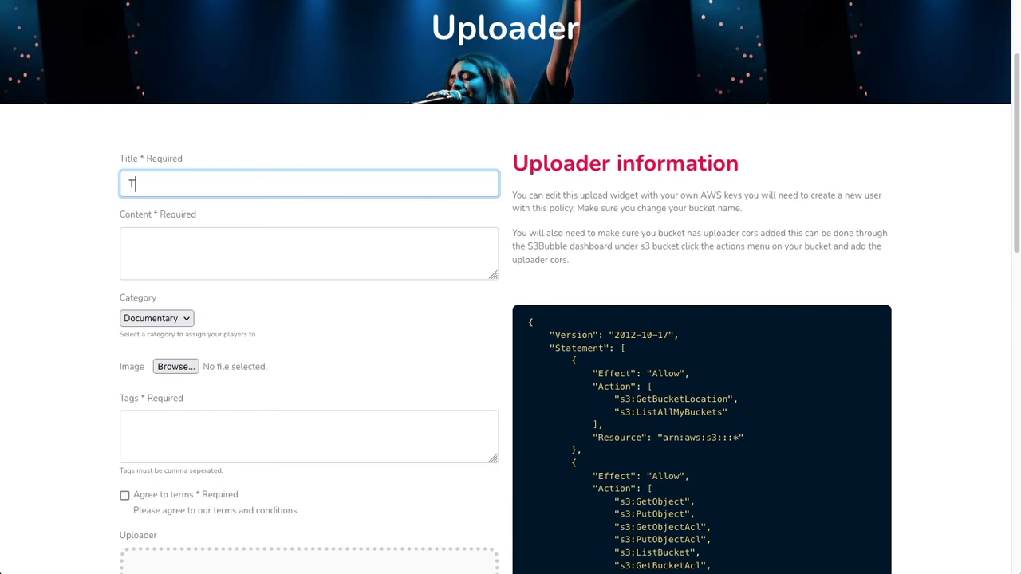
key("Backspace")
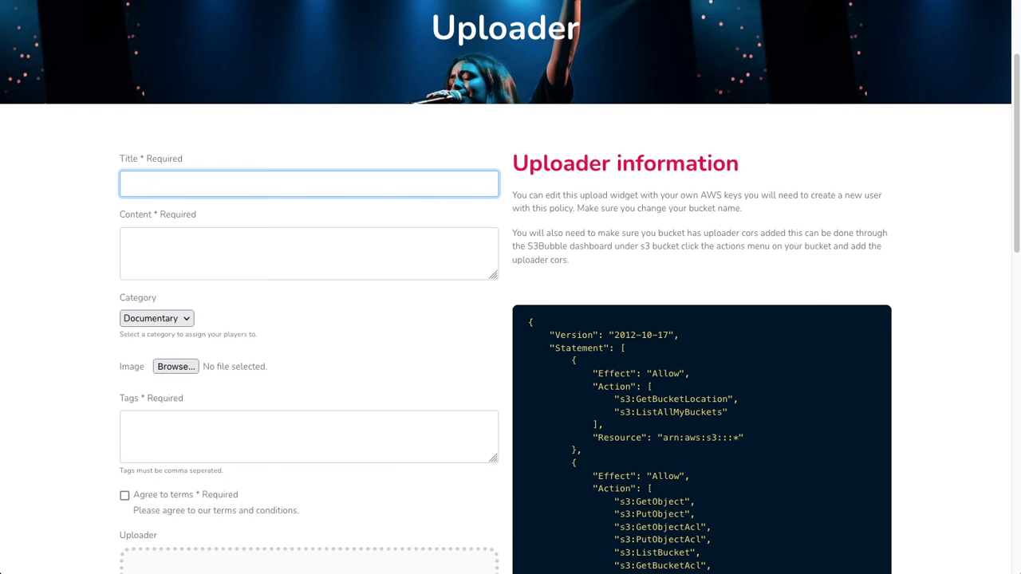
type("My news")
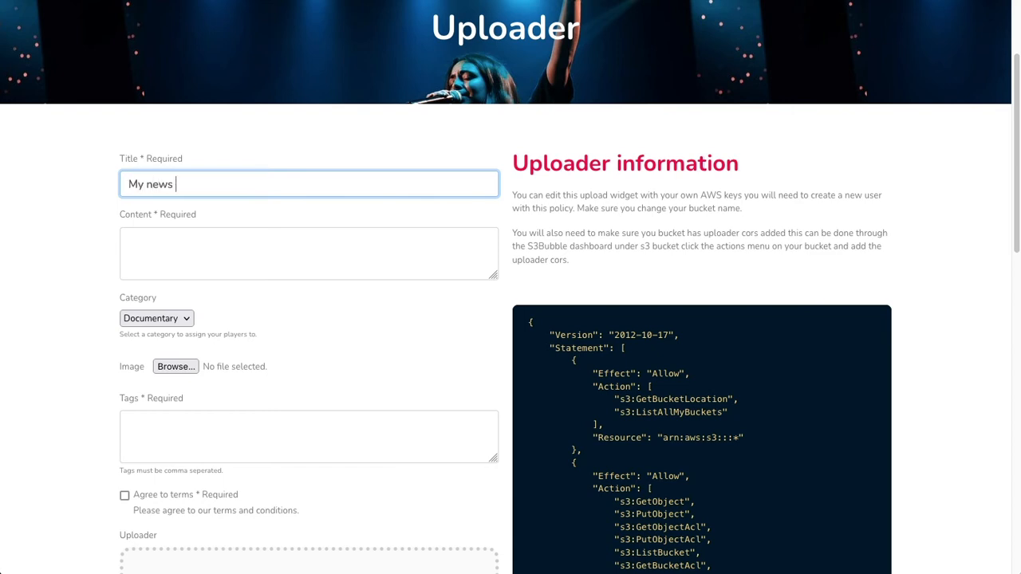
type("video")
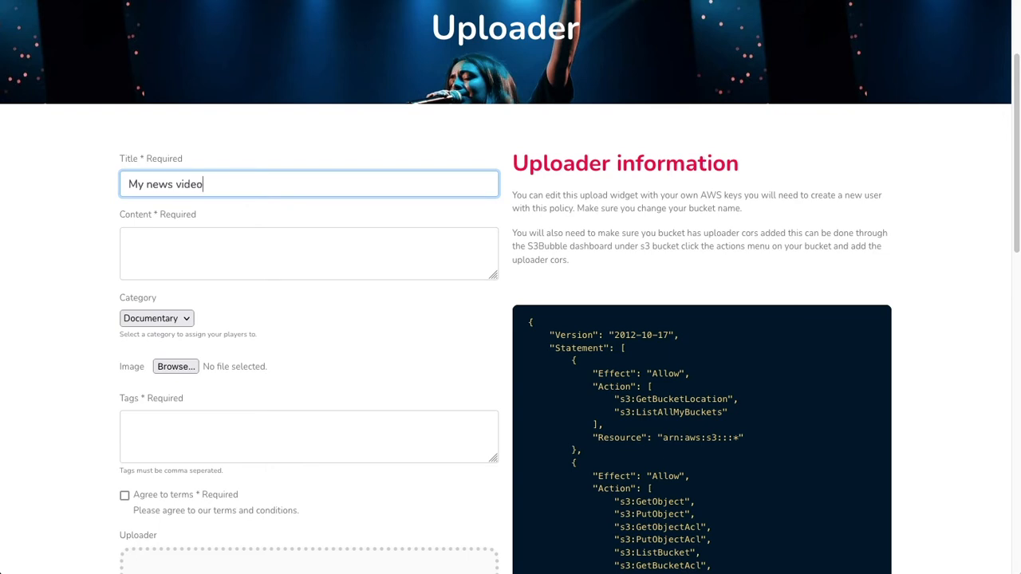
left_click(309, 254)
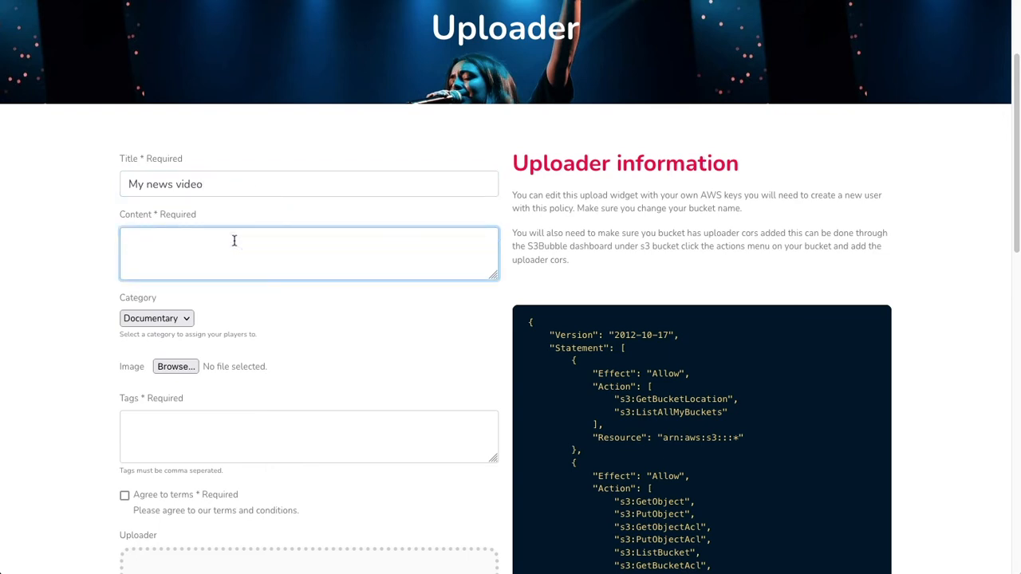
type("Witnessed this")
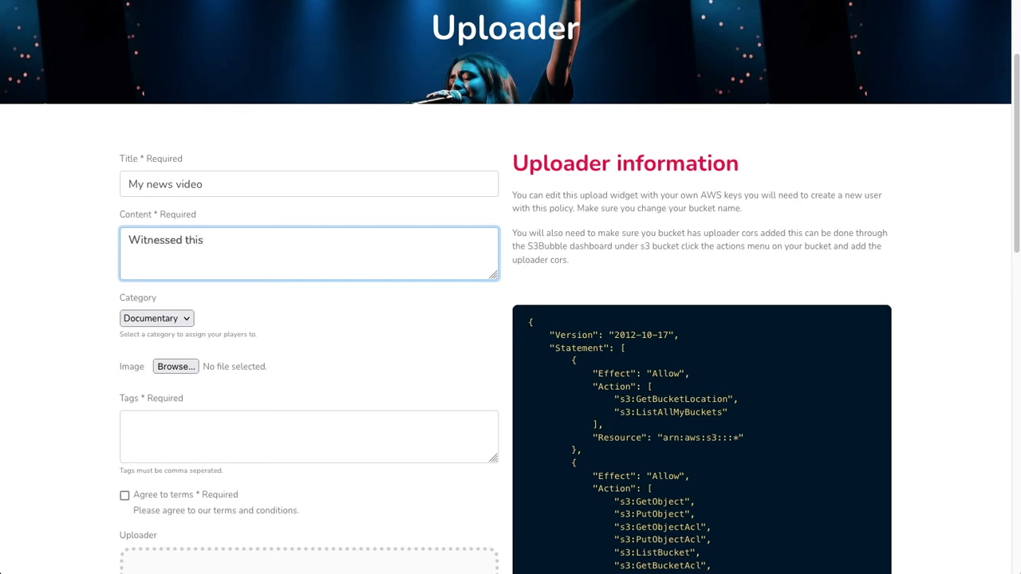
type("today")
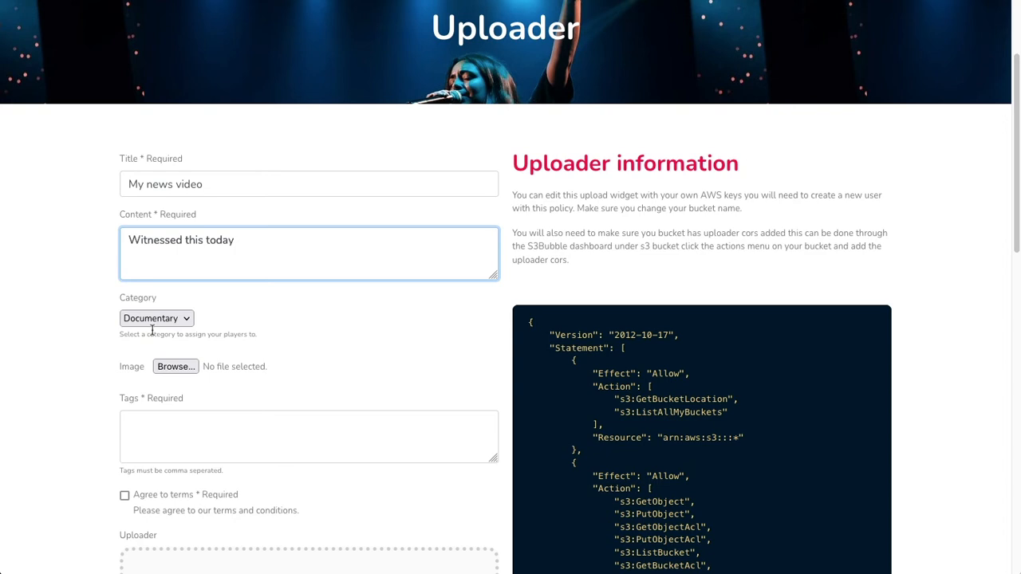
Step: Set category Podcasts, tags 'news,dogs', agree to the terms and add the media file
left_click(156, 319)
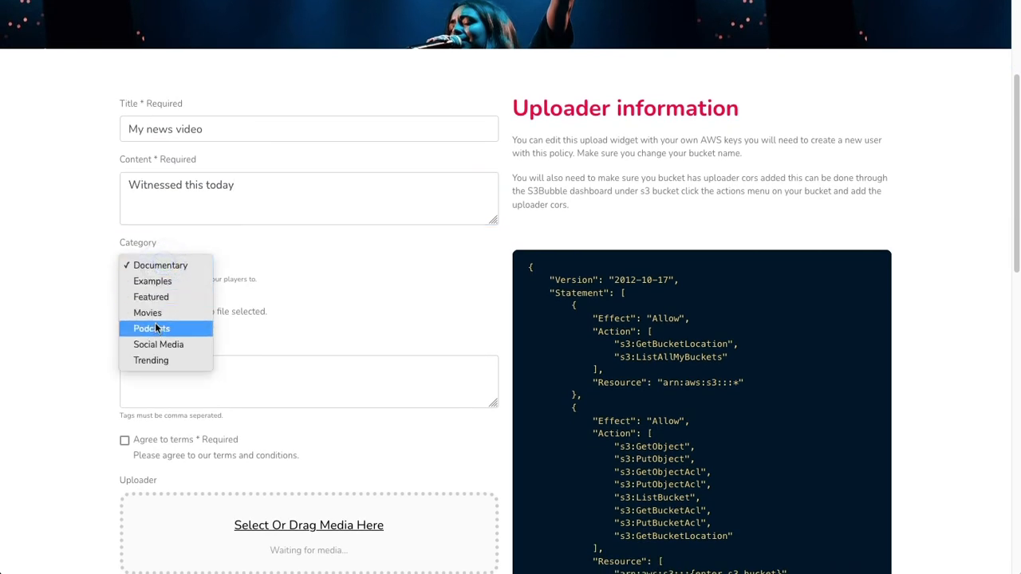
mouse_move(158, 344)
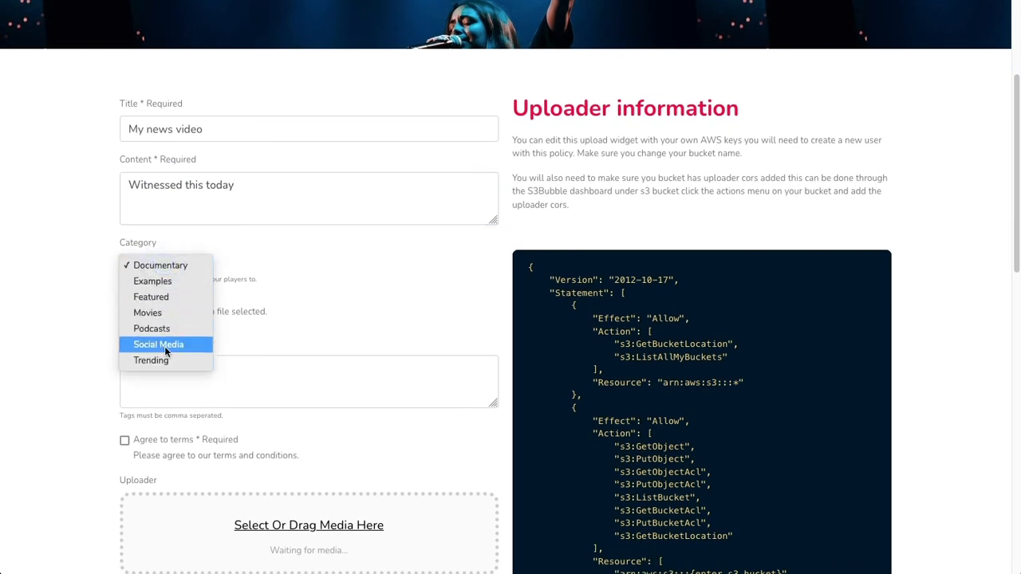
left_click(151, 328)
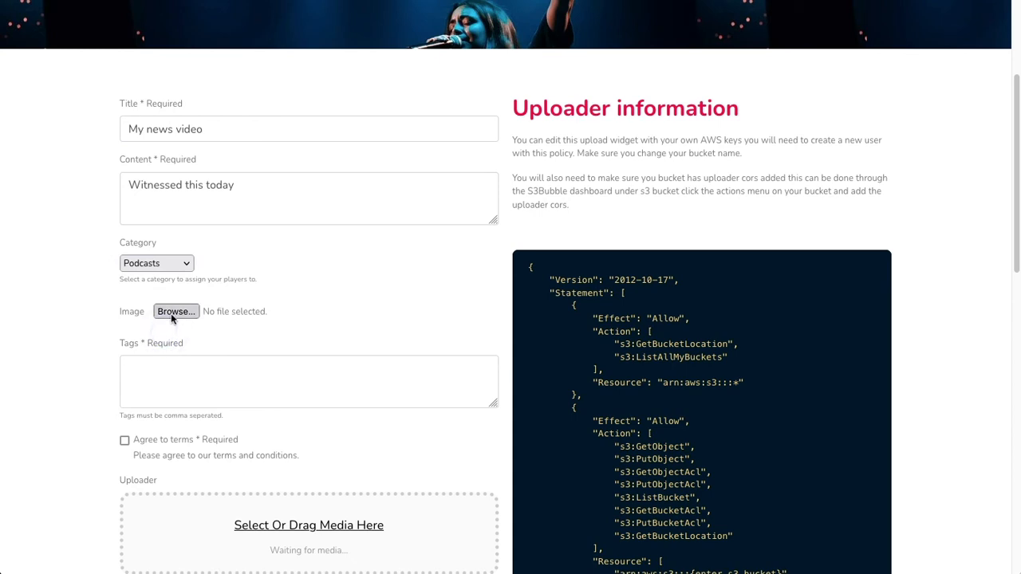
mouse_move(176, 311)
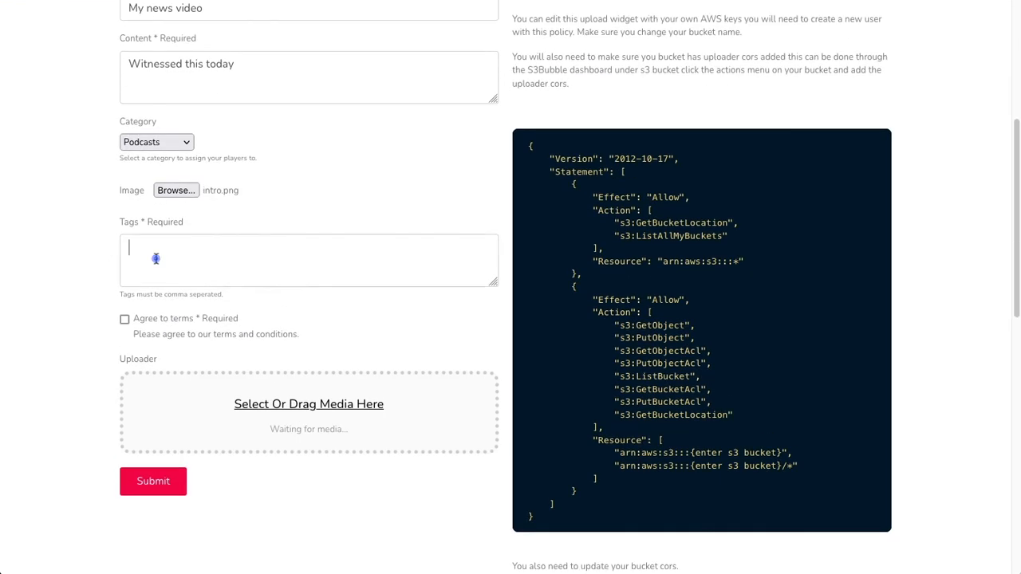
left_click(309, 258)
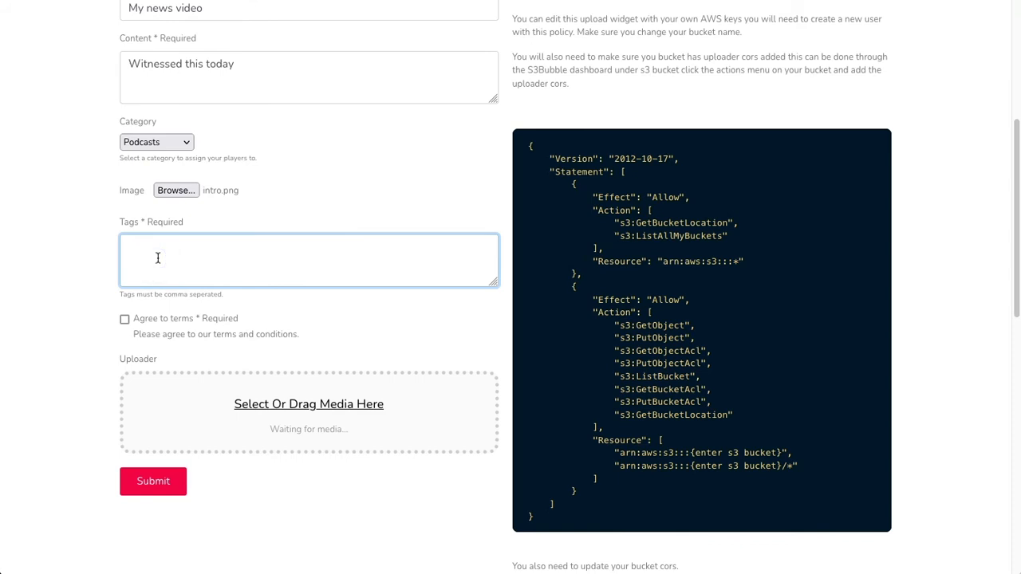
type("n")
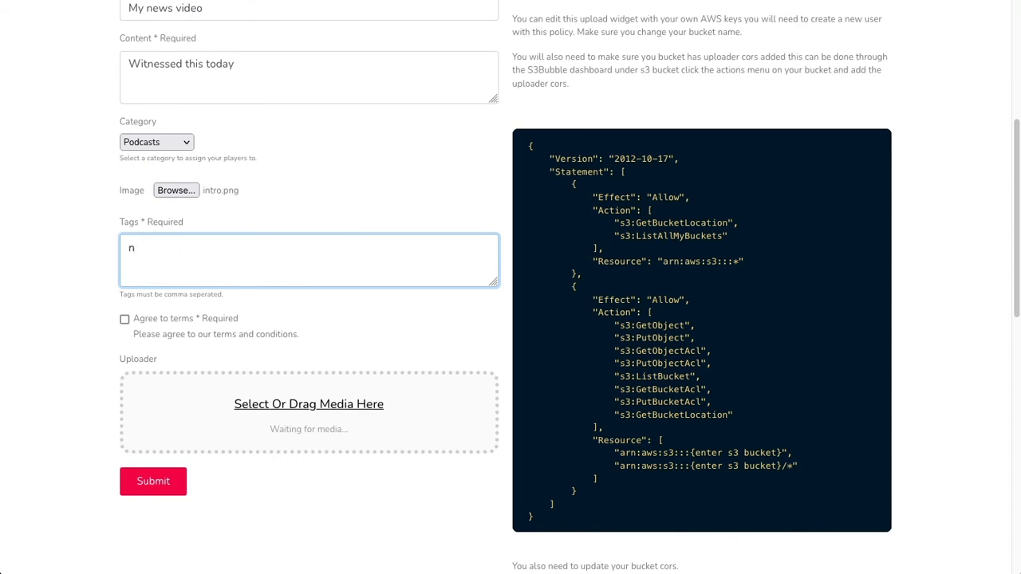
type("ews")
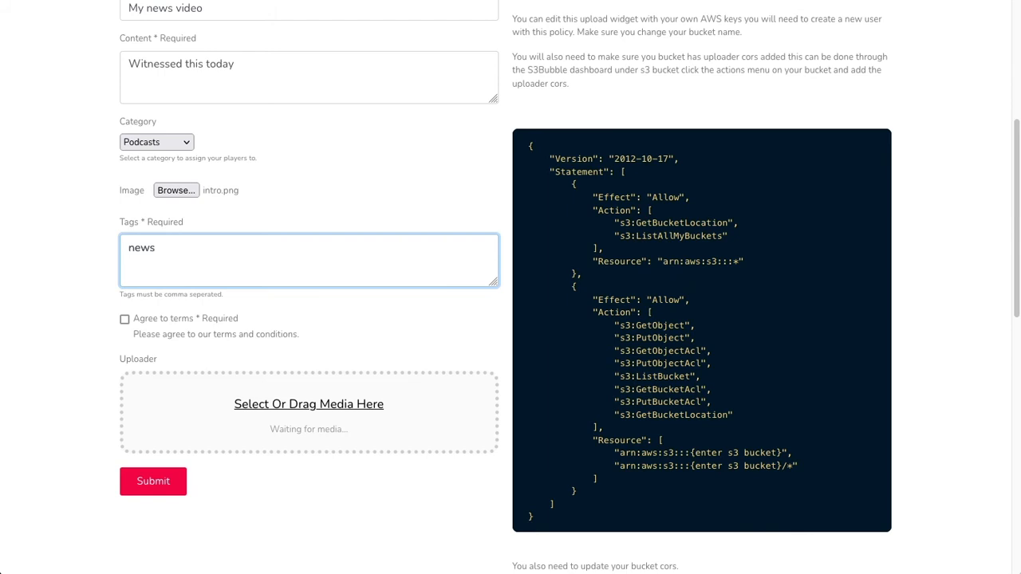
type(",dogs")
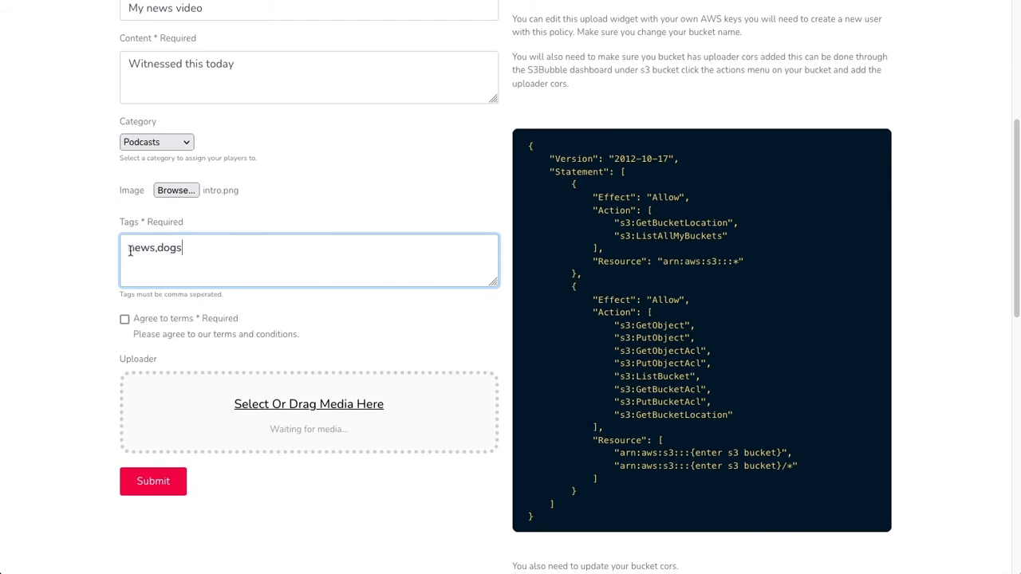
left_click(124, 319)
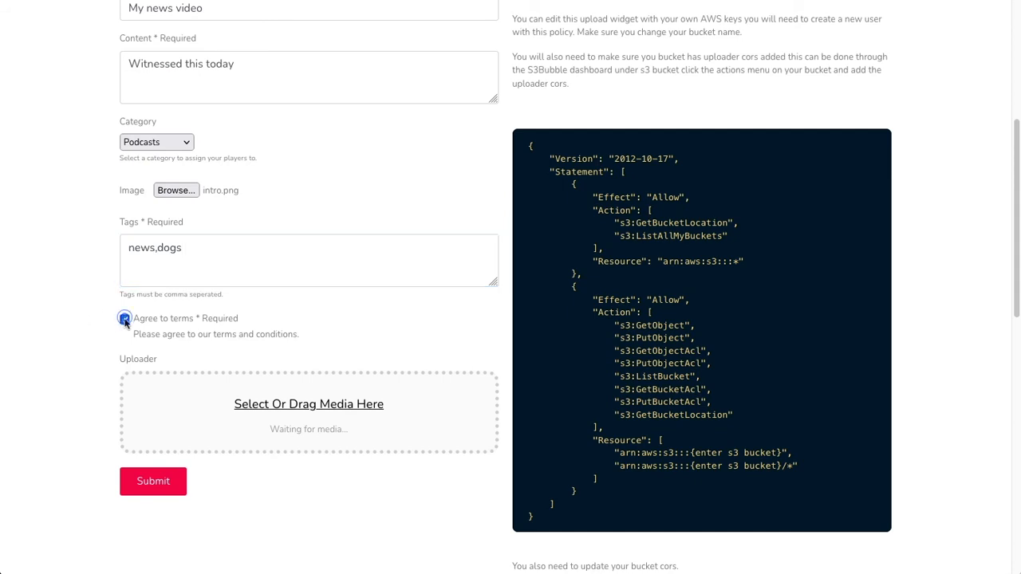
left_click(125, 319)
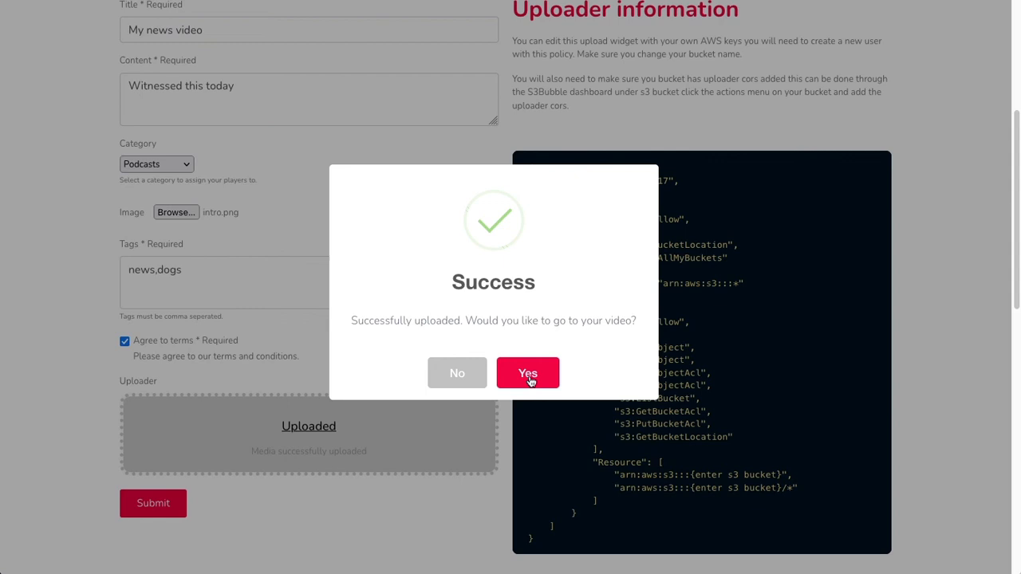
Step: Go to My news video's page and play it once the media has finished encoding
left_click(527, 373)
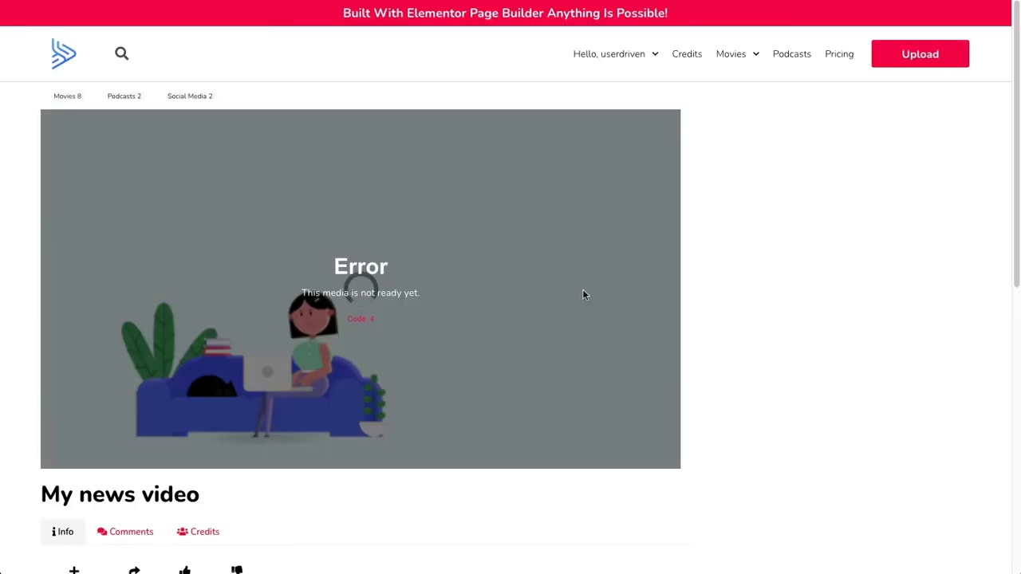
mouse_move(316, 220)
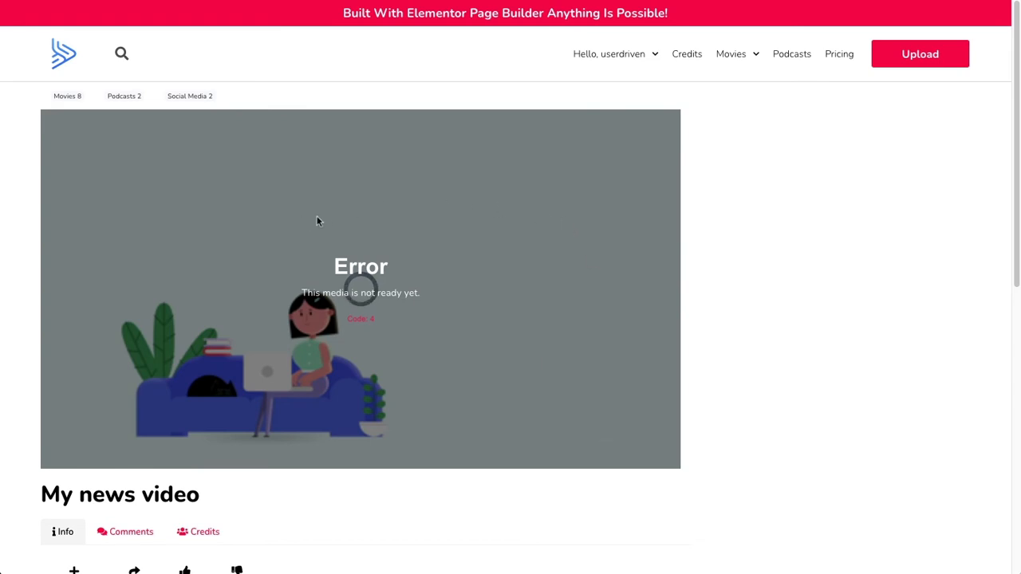
mouse_move(636, 201)
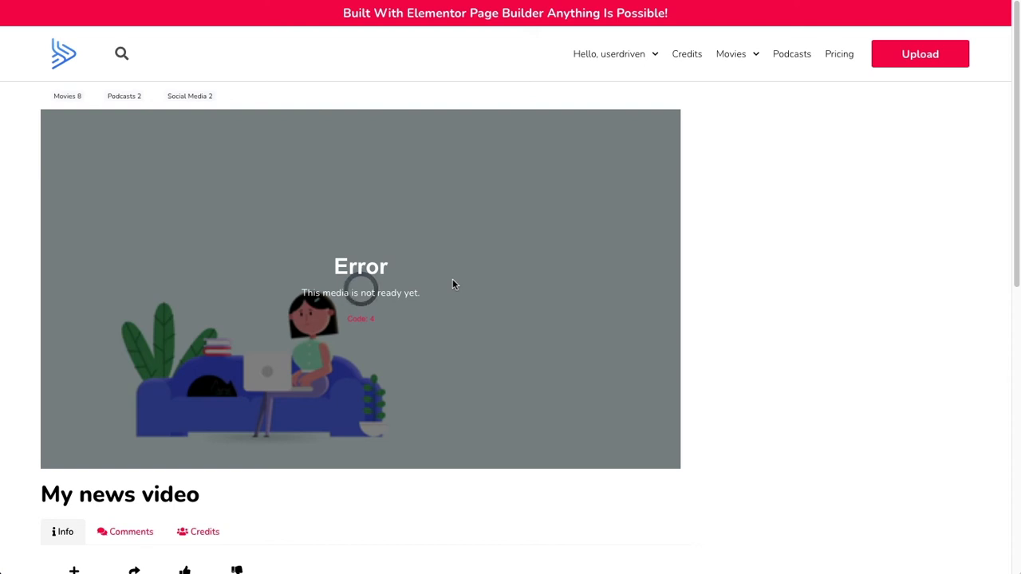
mouse_move(460, 277)
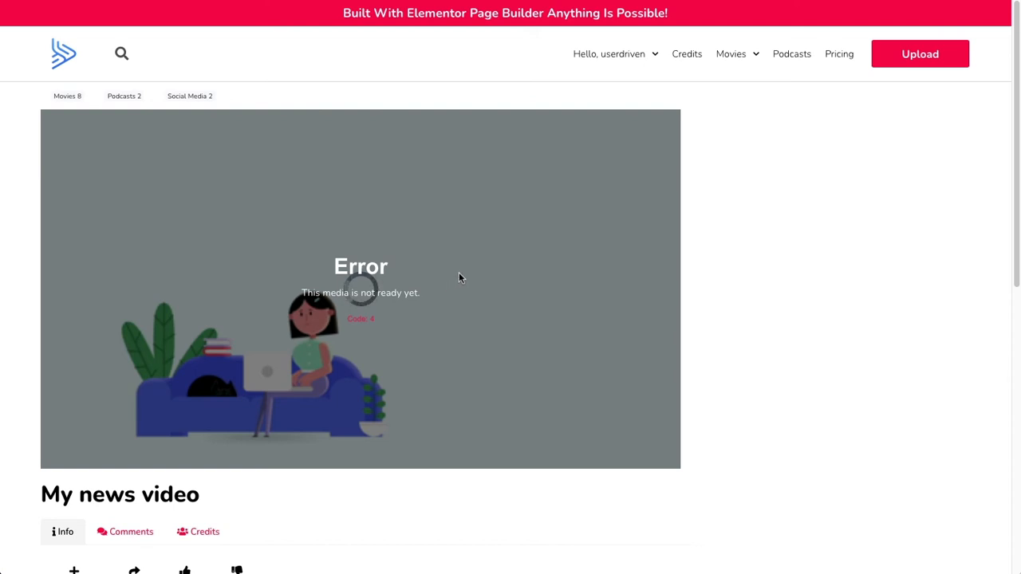
mouse_move(461, 323)
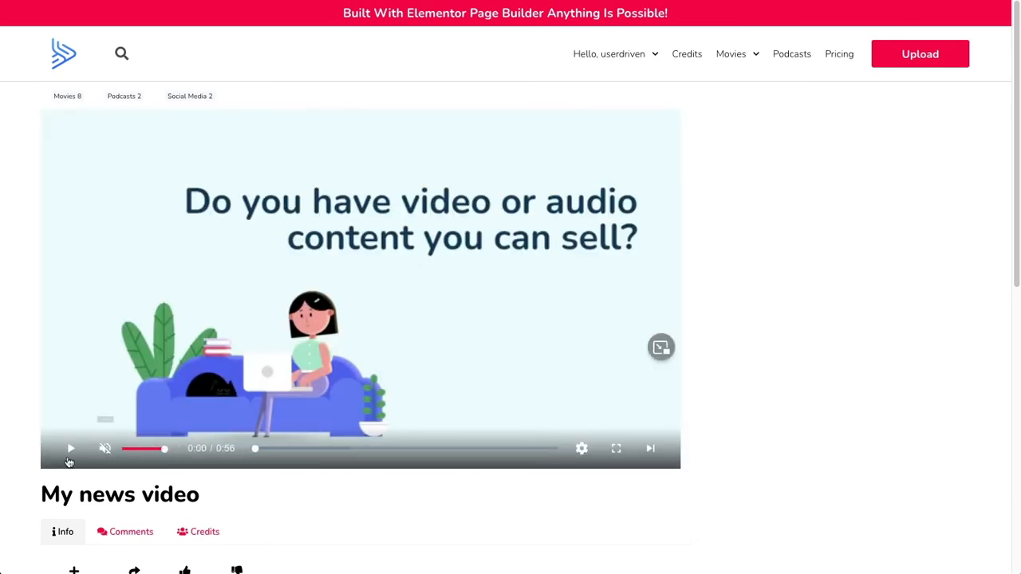
left_click(71, 448)
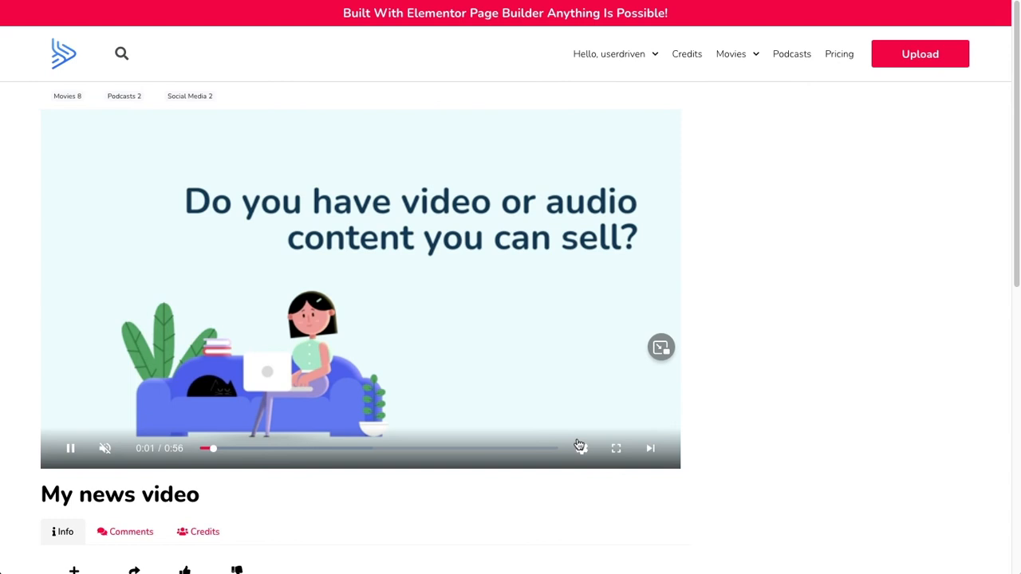
left_click(582, 447)
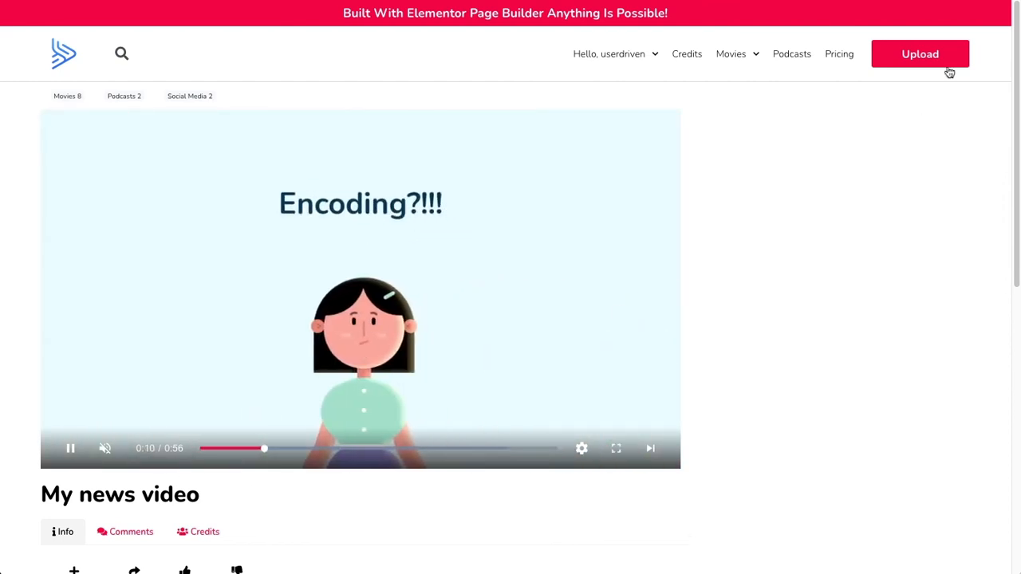
Step: Start a second upload titled News 2 with content 'This is new' in the Podcasts category
left_click(919, 55)
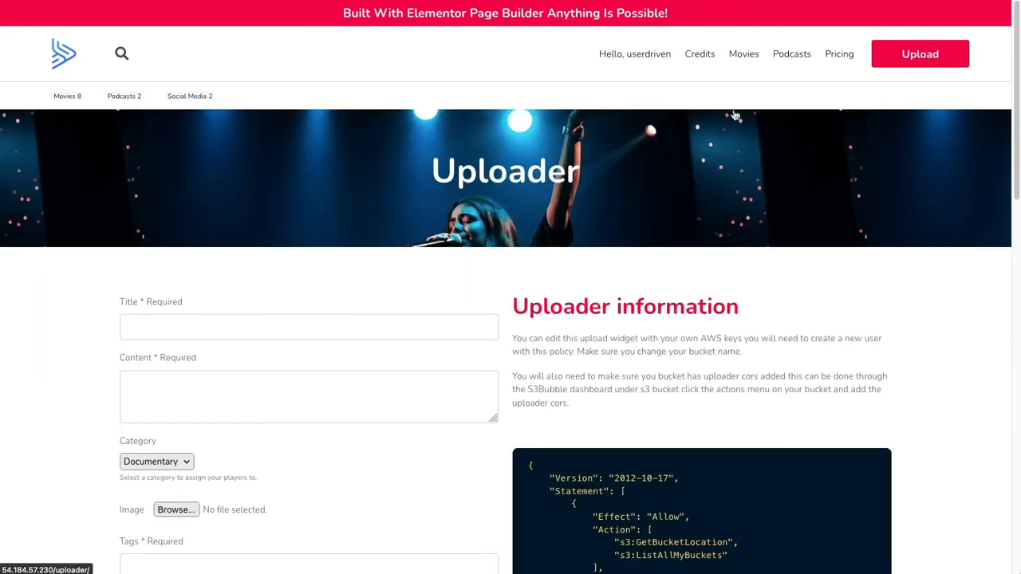
type("News 2")
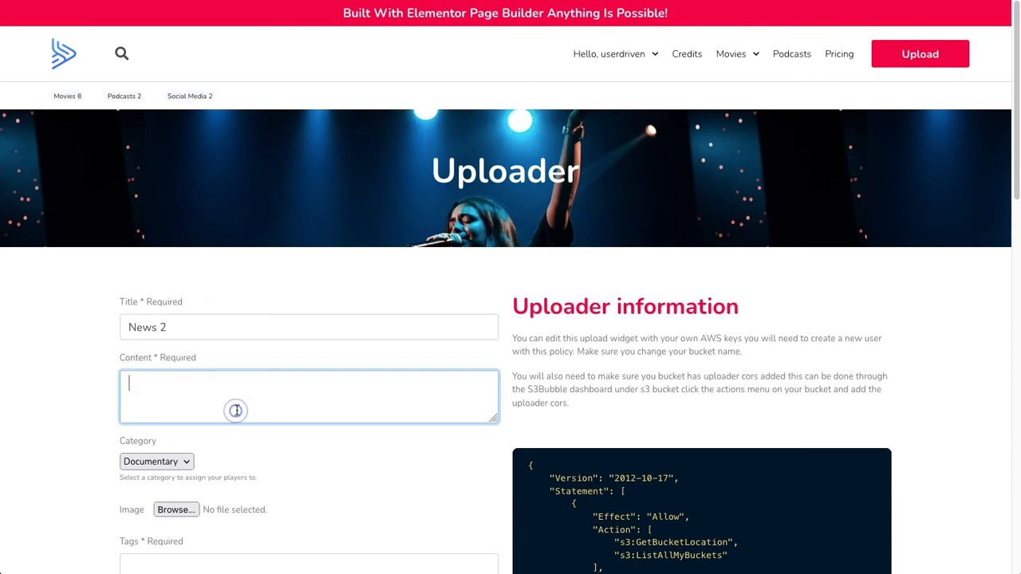
type("This is new")
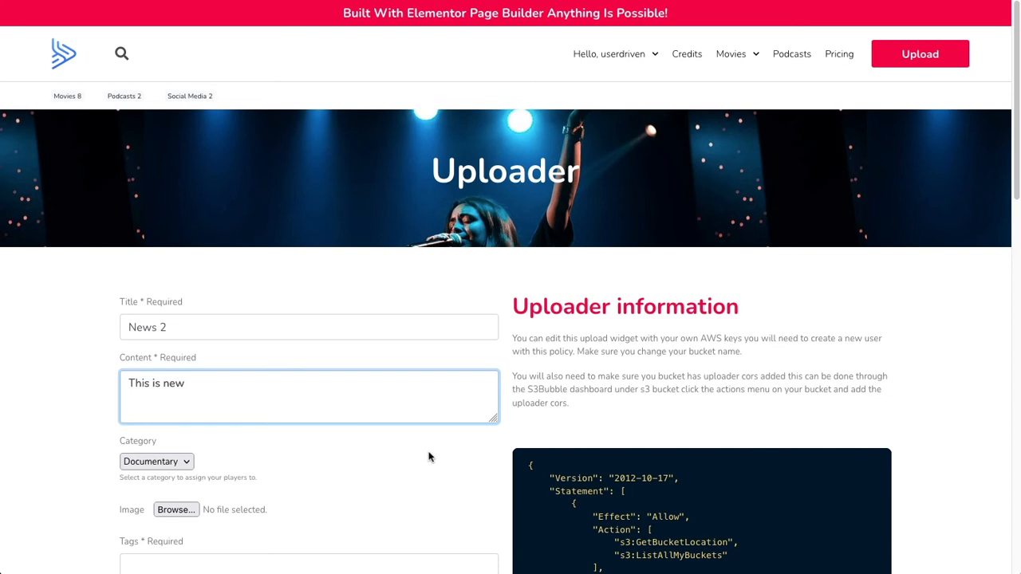
left_click(156, 461)
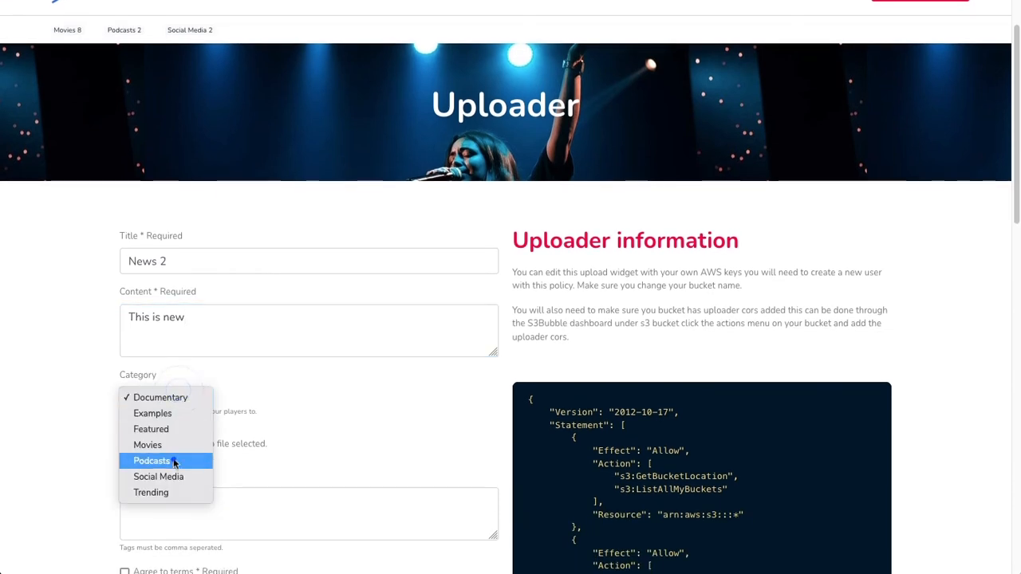
left_click(152, 461)
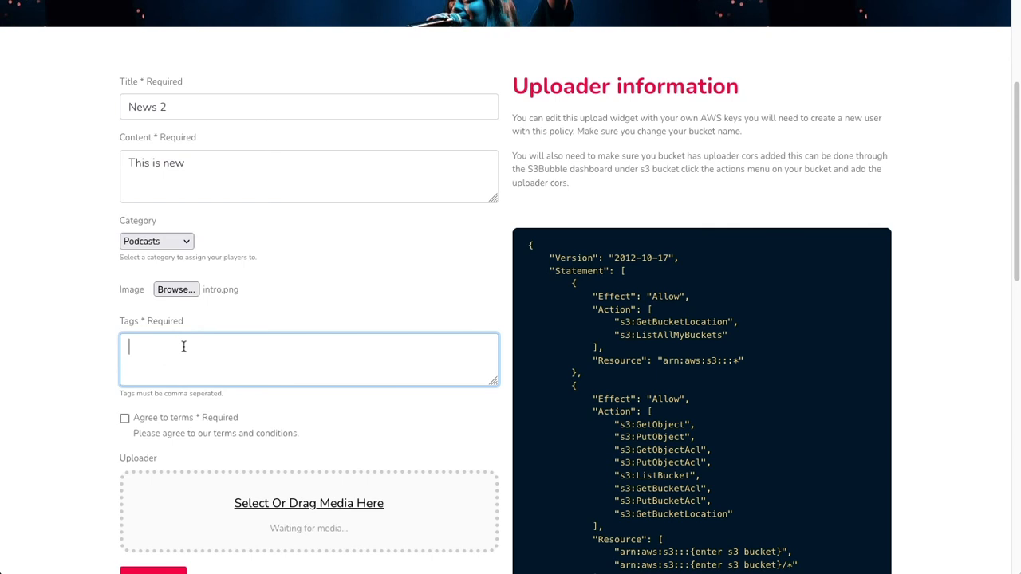
Step: Add intro.png, tags 'news,dogs', agree to the terms and upload the media file
type("news,dogs")
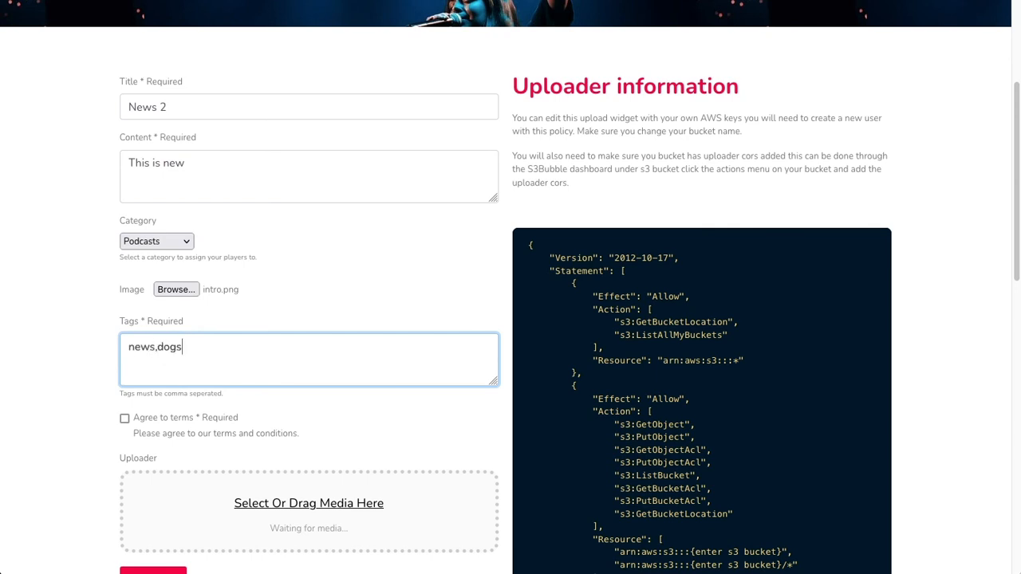
scroll("down", 3)
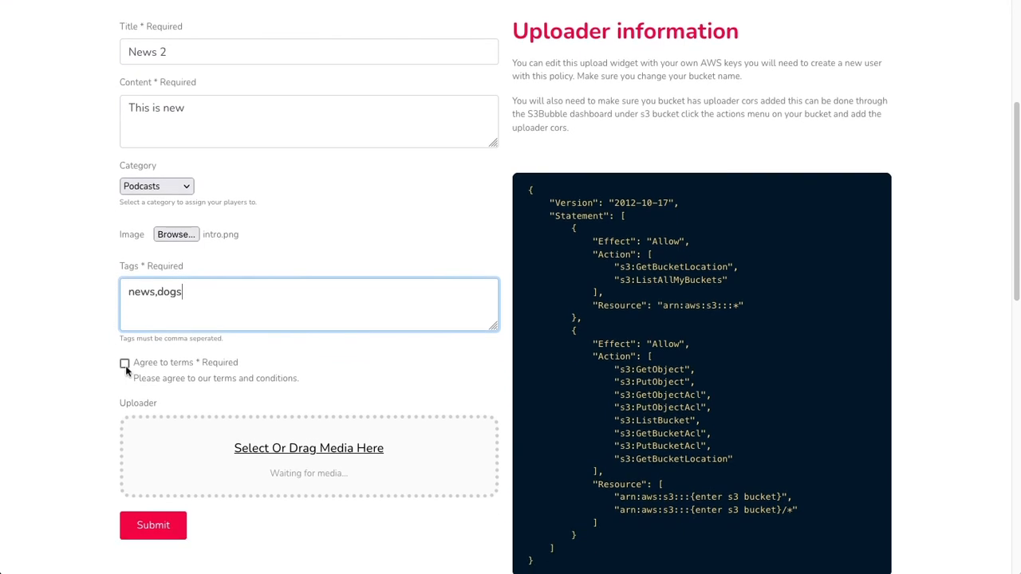
left_click(124, 364)
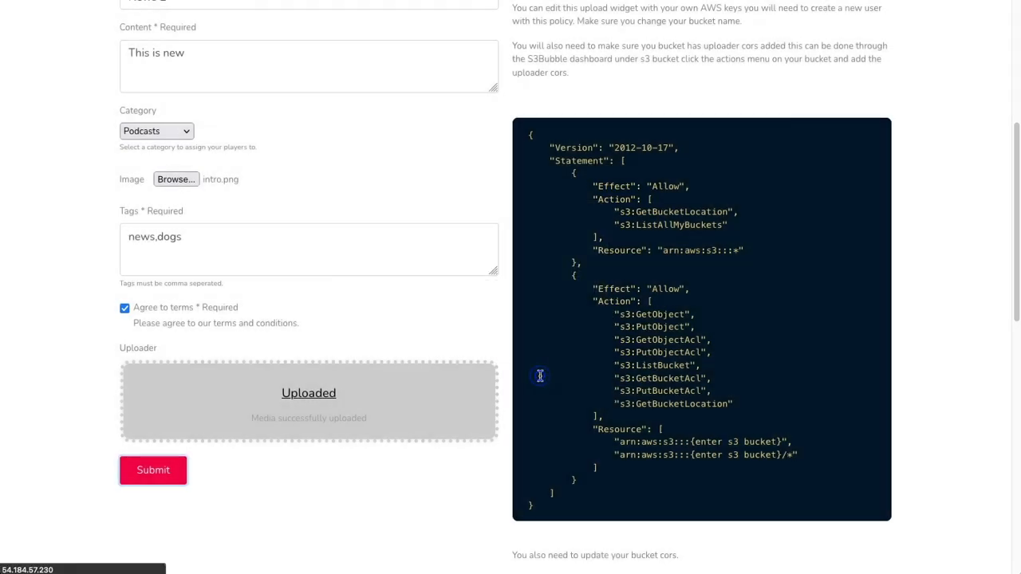
Step: Submit, go to the News 2 page, play it and view My news video under More Like This
left_click(153, 469)
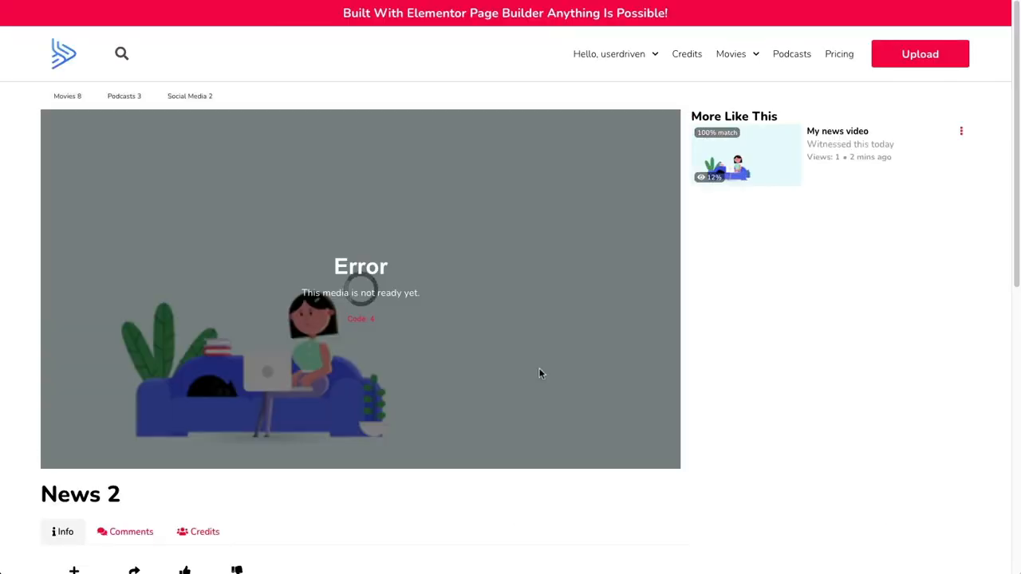
mouse_move(781, 142)
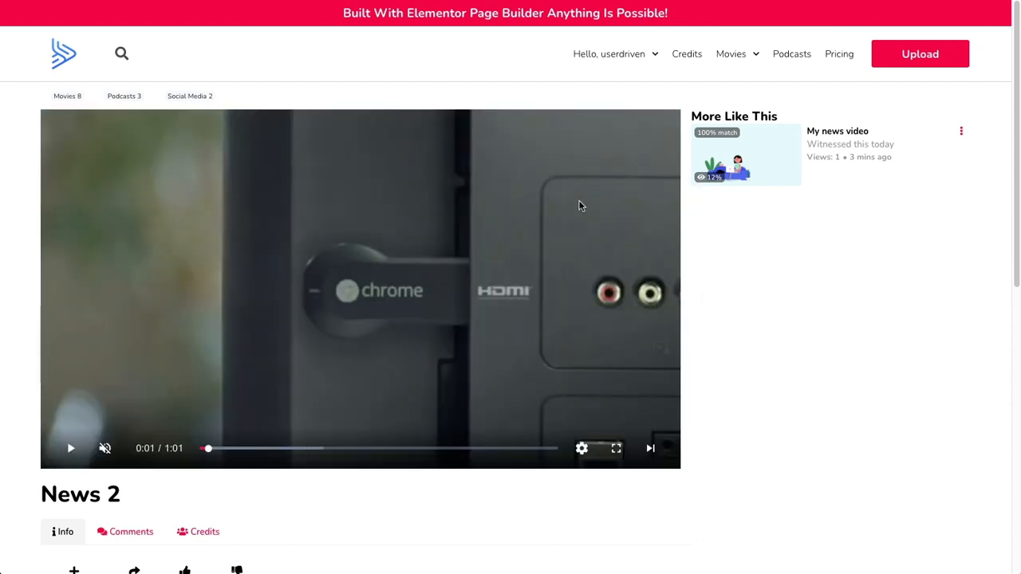
left_click(70, 447)
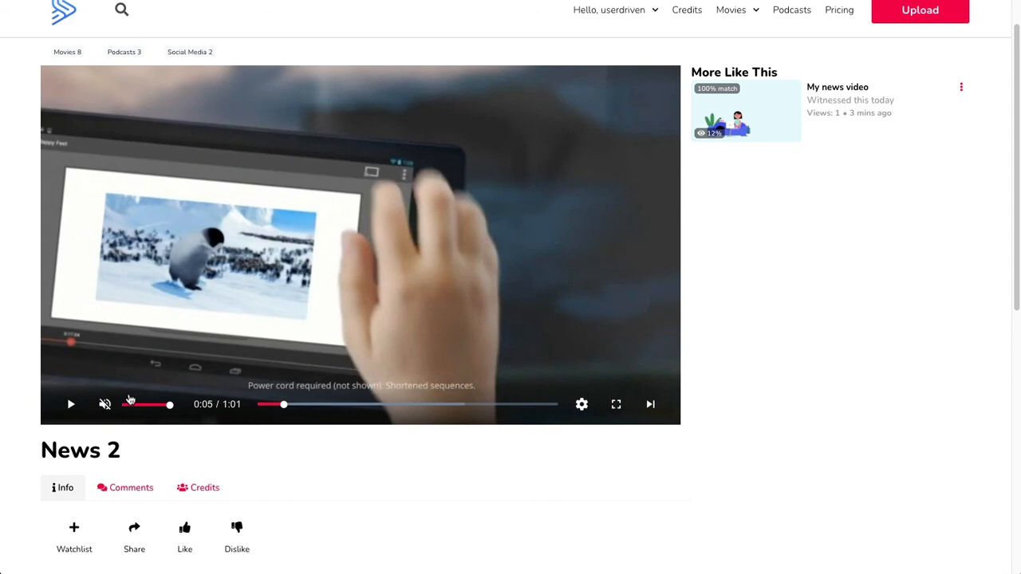
left_click(131, 488)
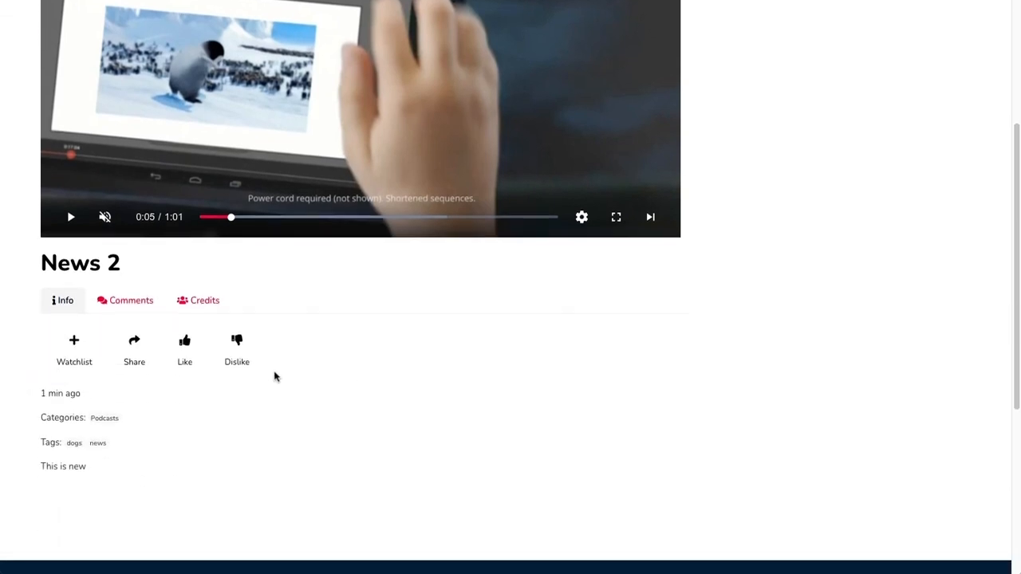
mouse_move(389, 356)
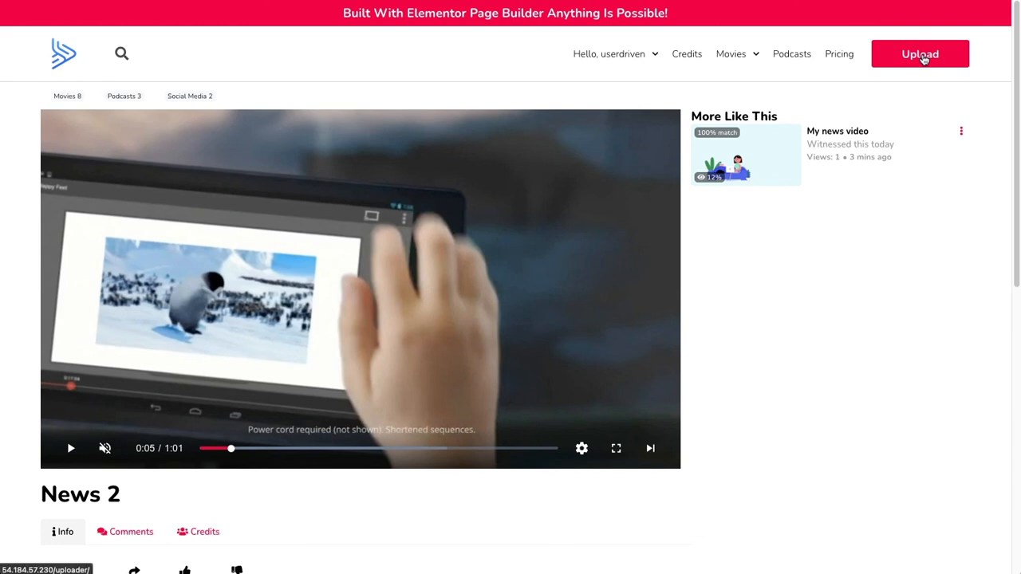
mouse_move(785, 238)
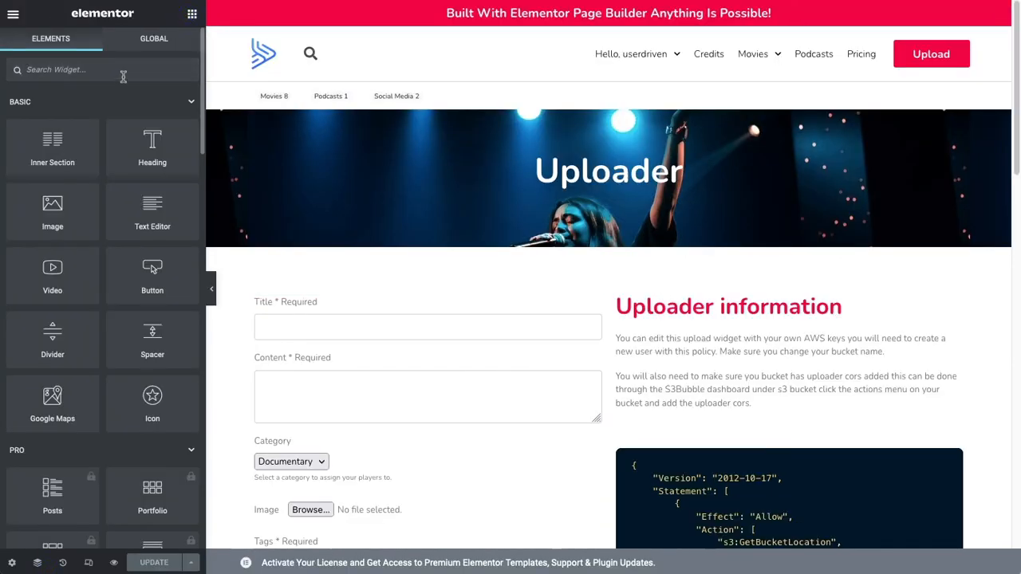
type("ott up")
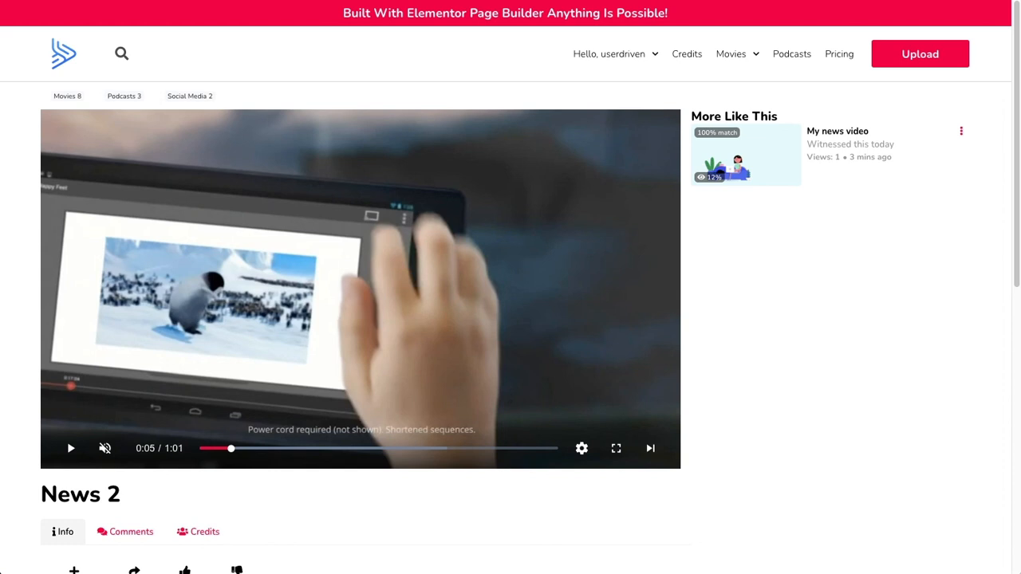
mouse_move(689, 135)
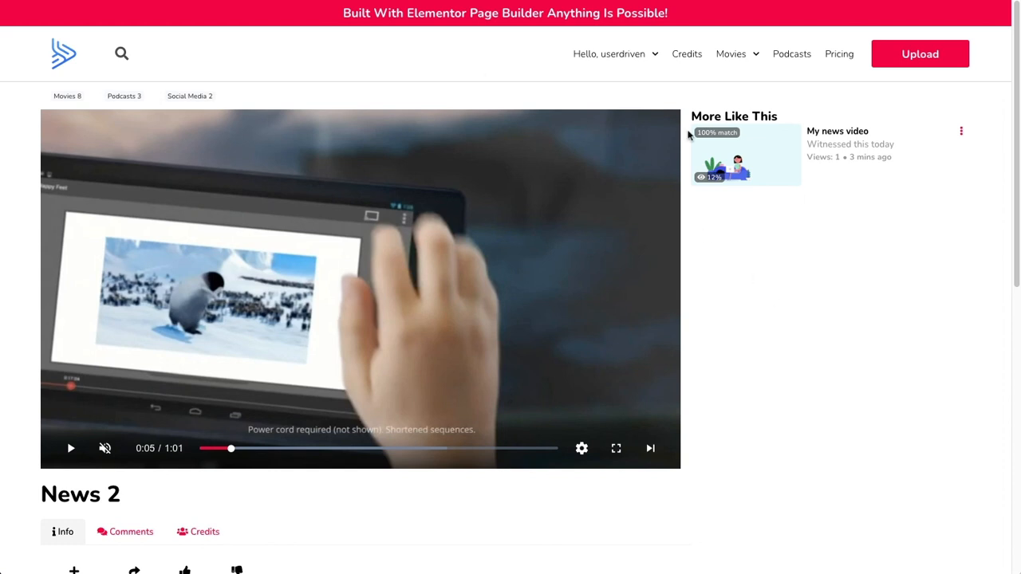
mouse_move(879, 383)
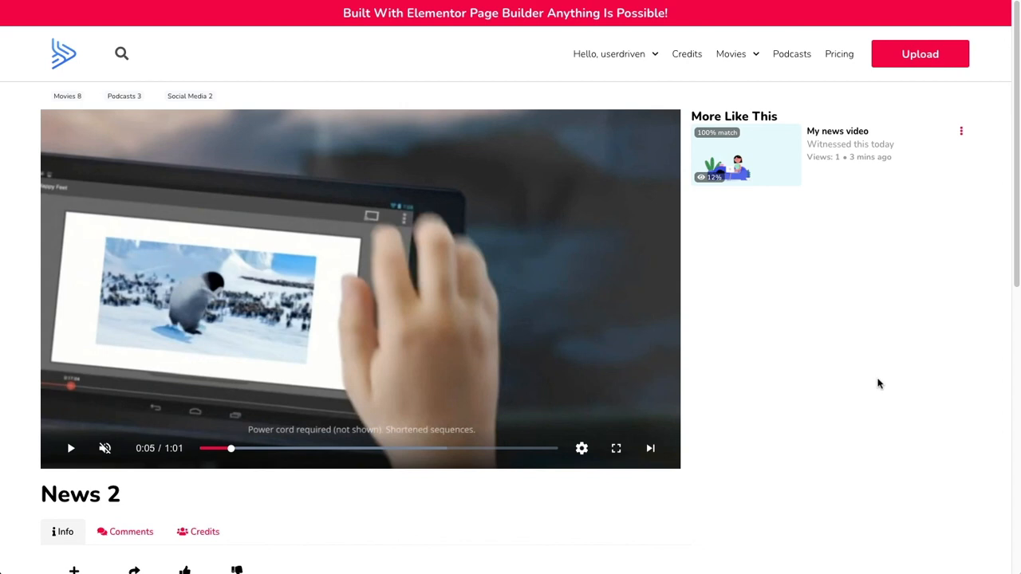